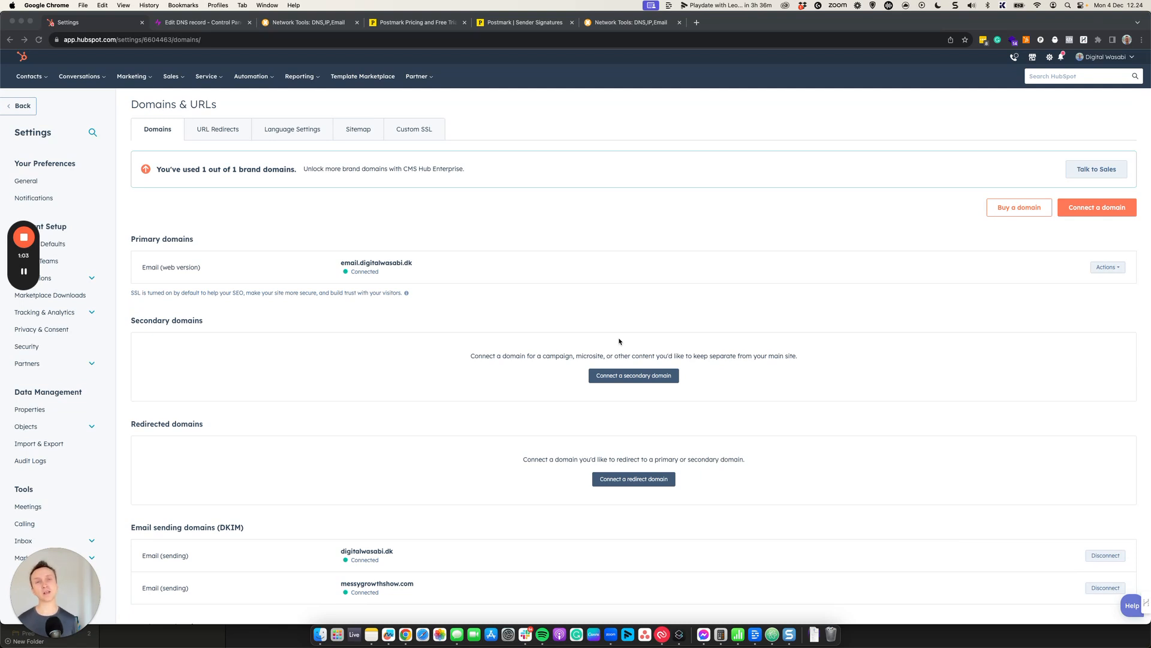
mouse_move(627, 196)
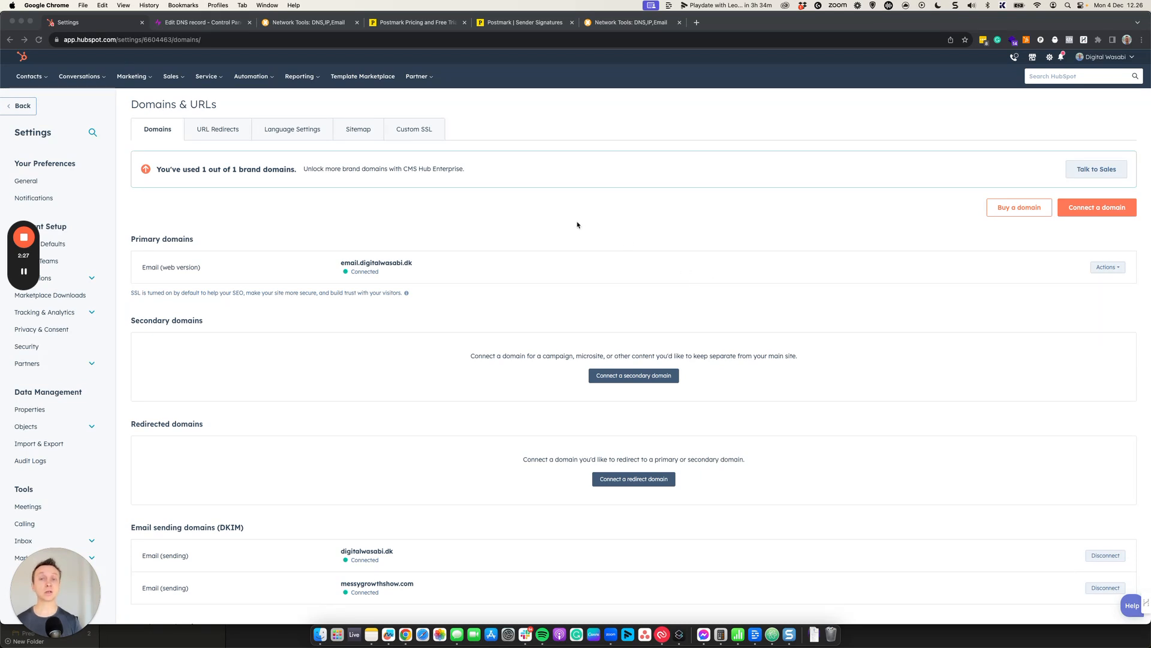
mouse_move(887, 192)
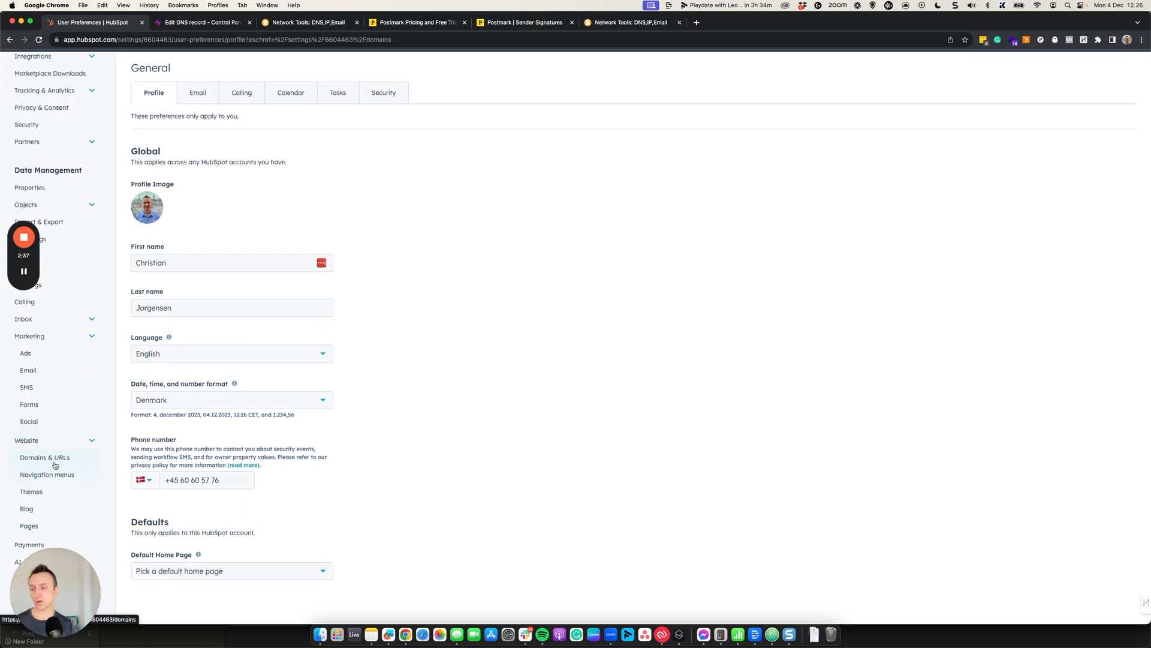
Step: Open Website > Domains & URLs to review the connected primary and DKIM sending domains
left_click(44, 457)
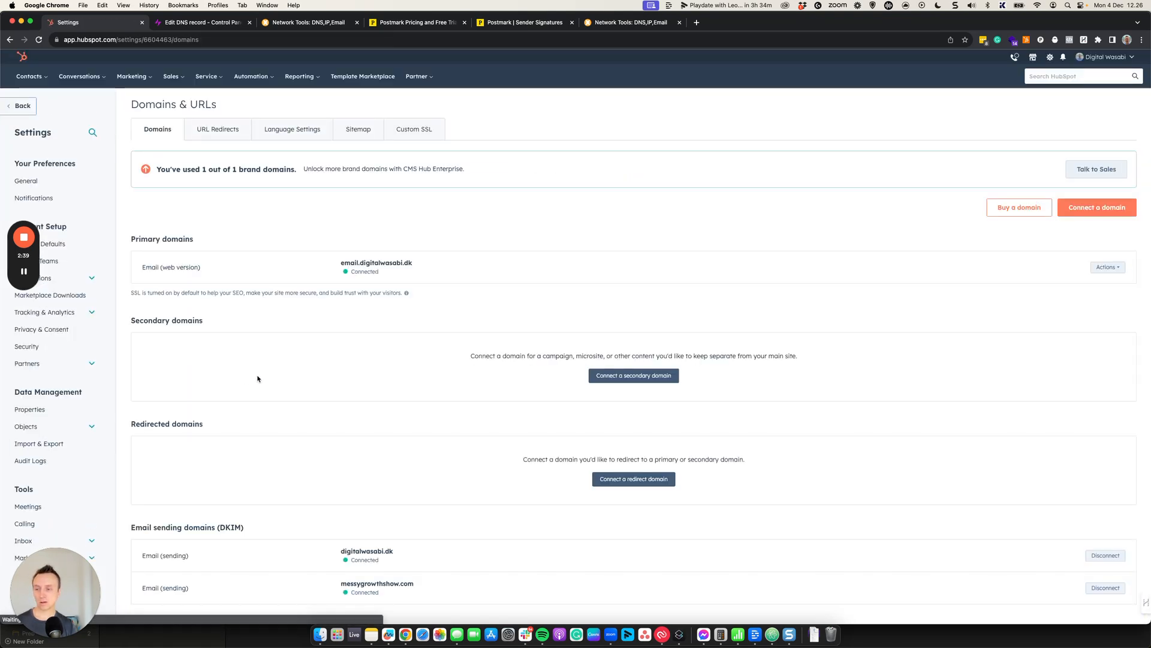
mouse_move(681, 197)
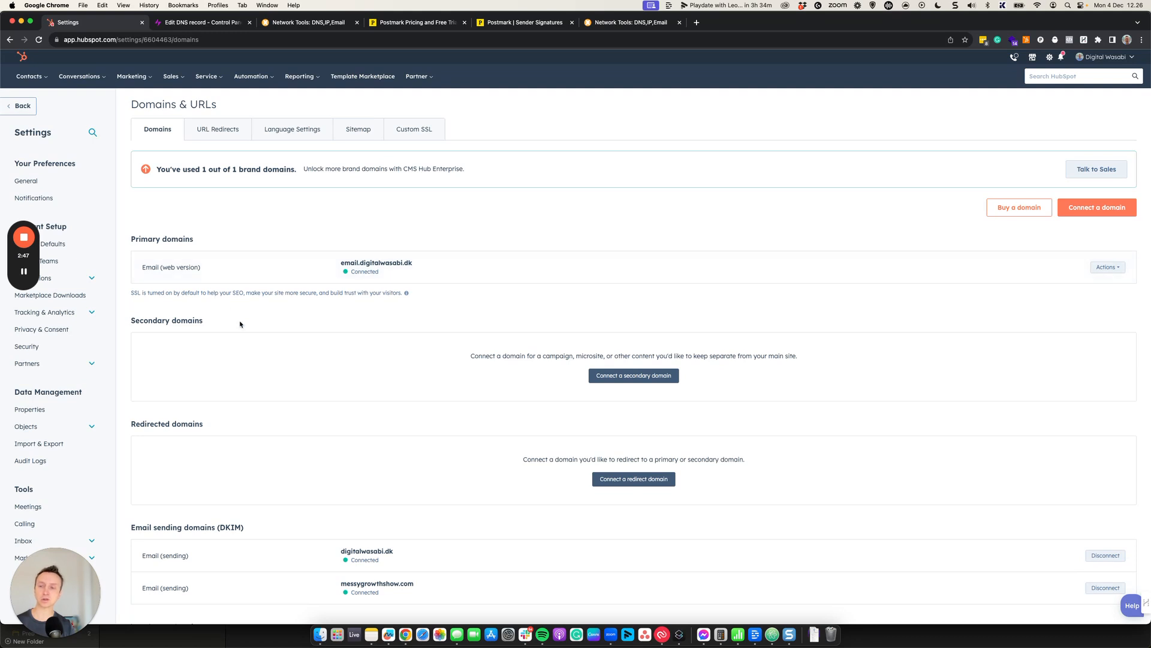
scroll("down", 3)
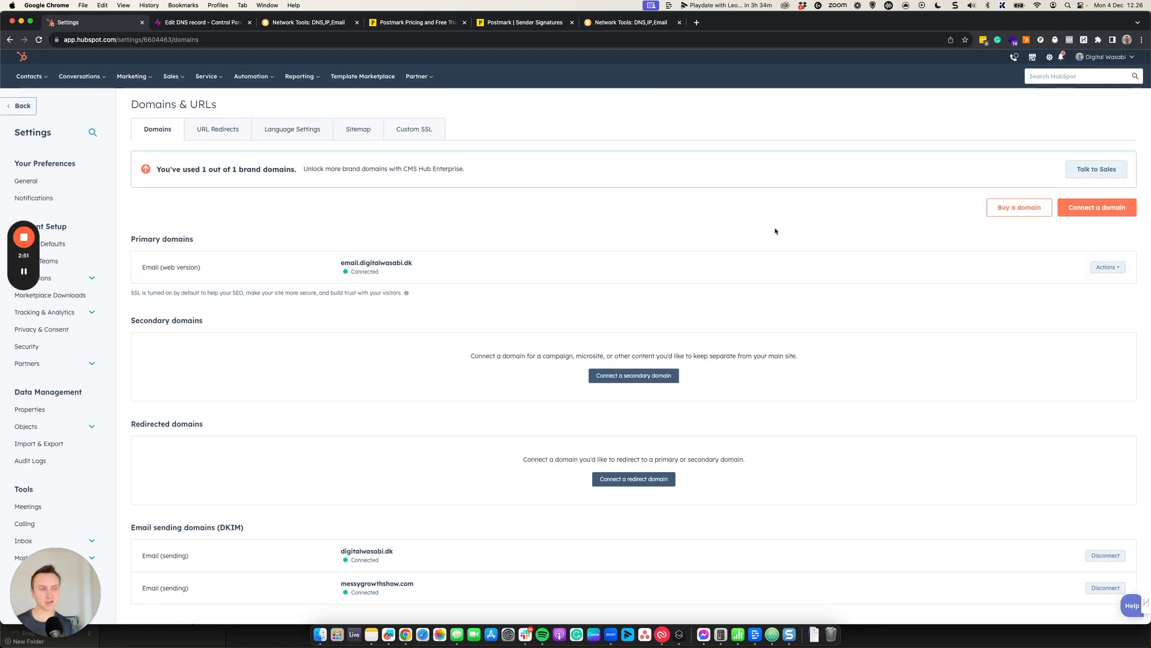
mouse_move(646, 173)
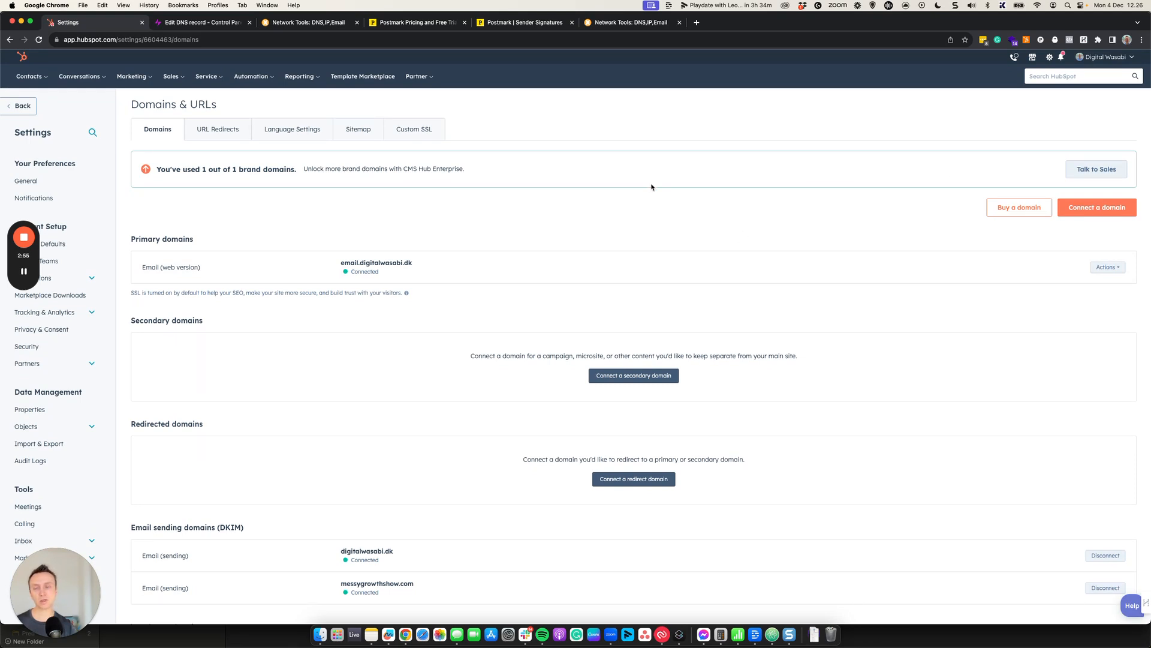
mouse_move(557, 308)
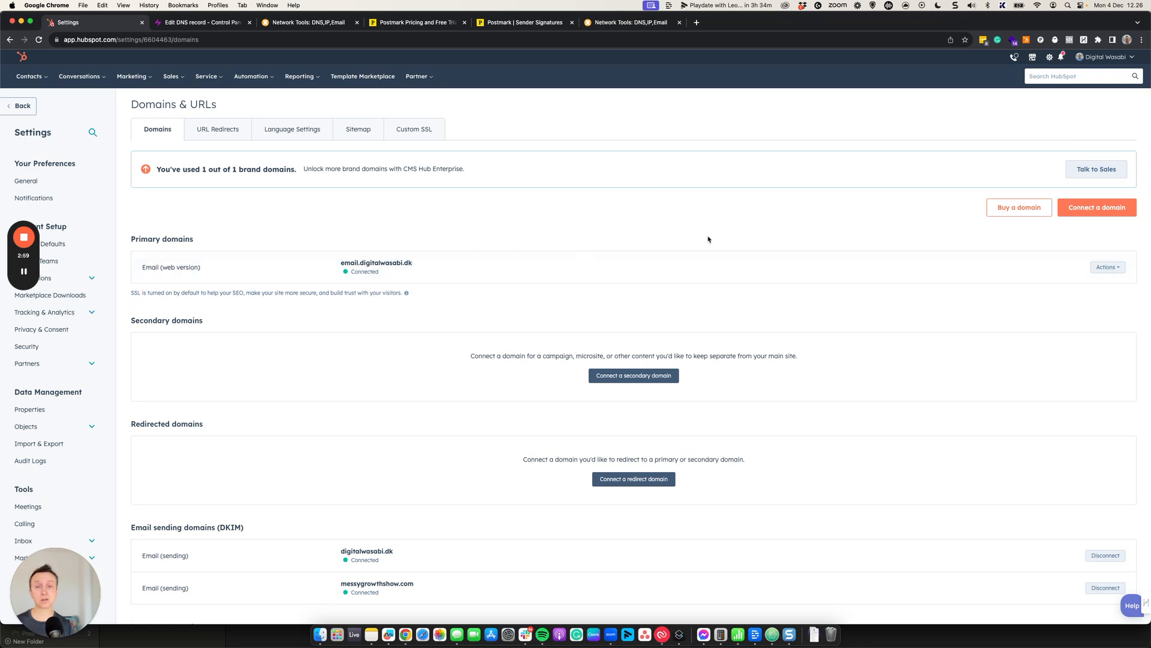
mouse_move(1096, 207)
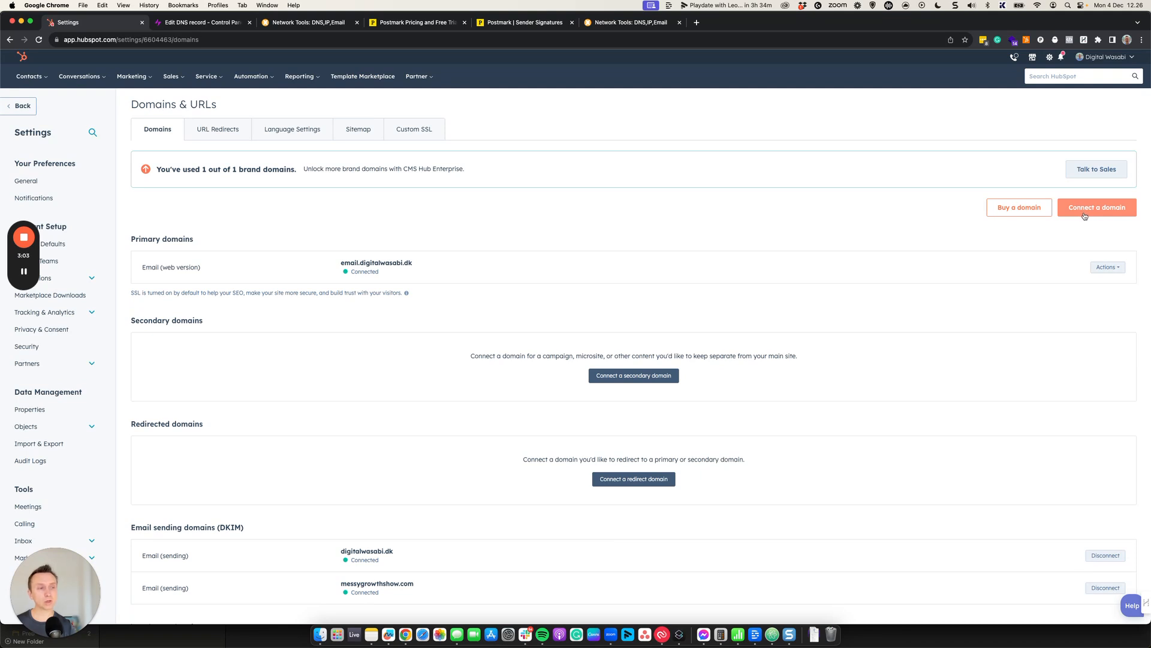
Step: Start an Email Sending domain connection, enter the sender address, and reach verification
left_click(1095, 206)
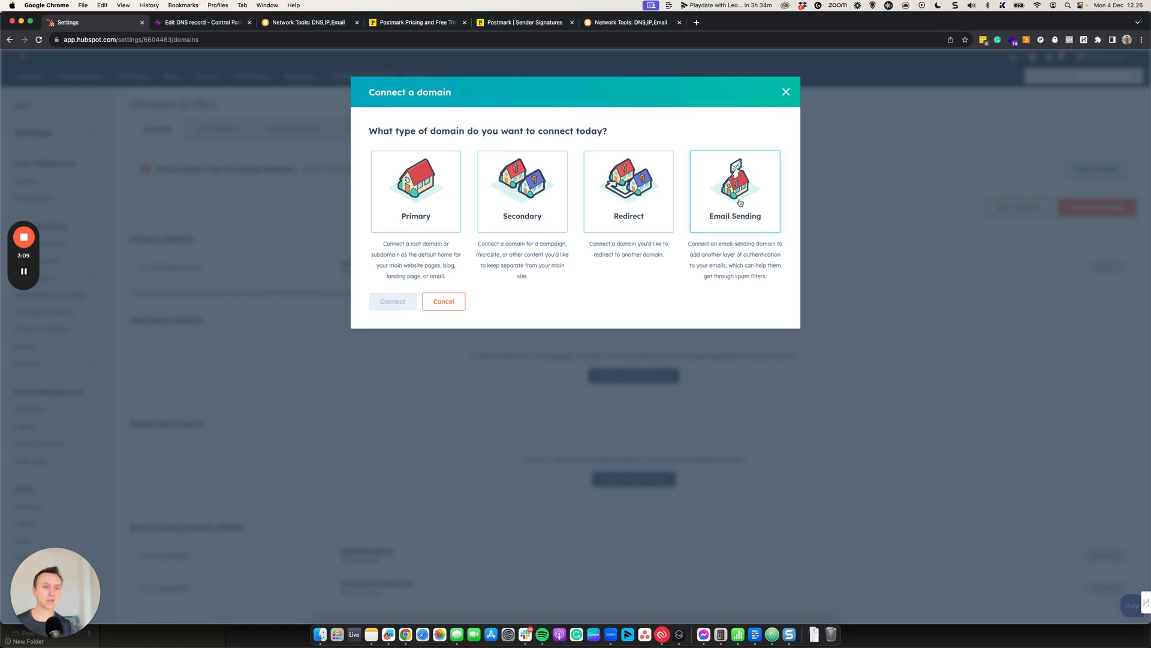
left_click(734, 191)
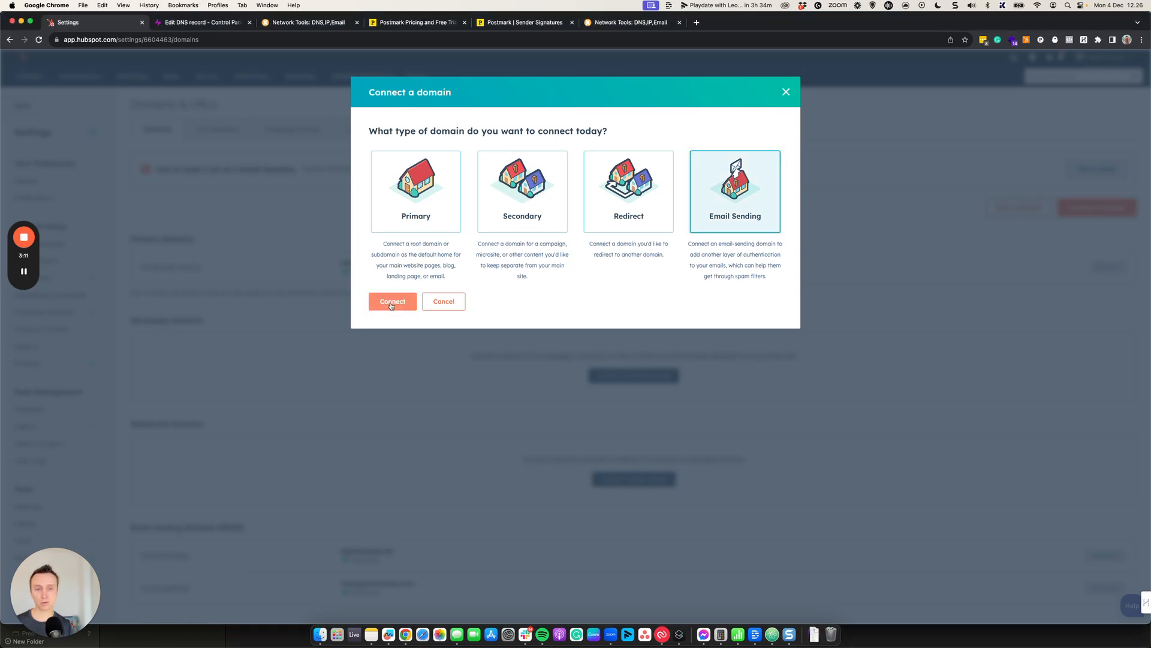
left_click(393, 301)
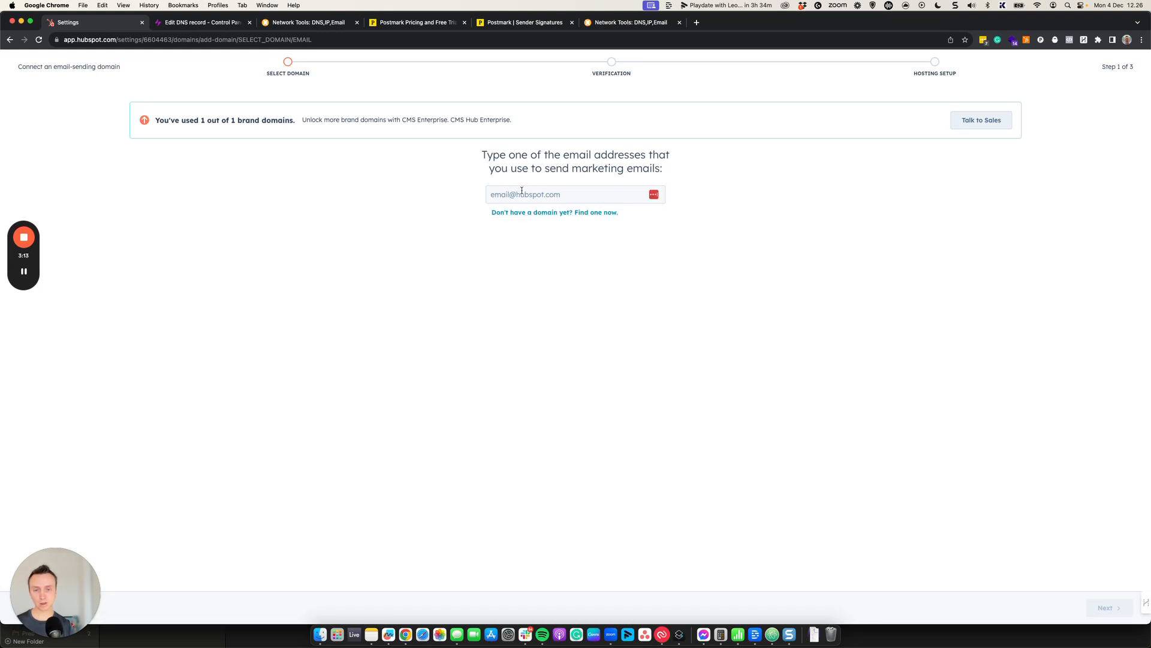
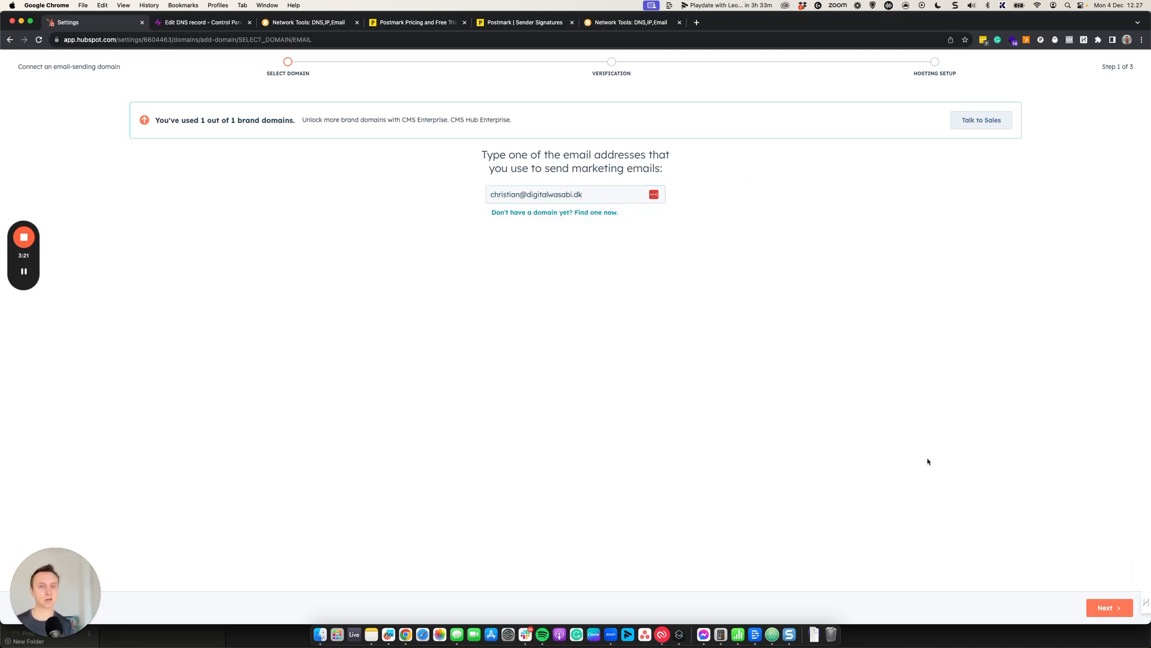
mouse_move(925, 389)
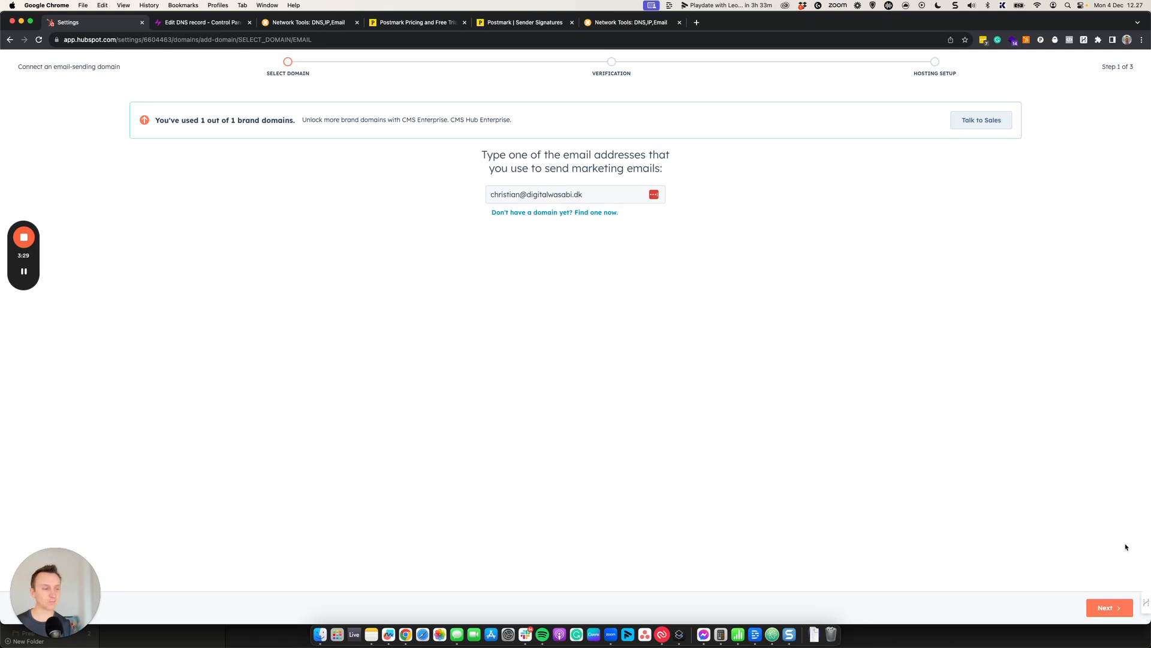
left_click(1109, 608)
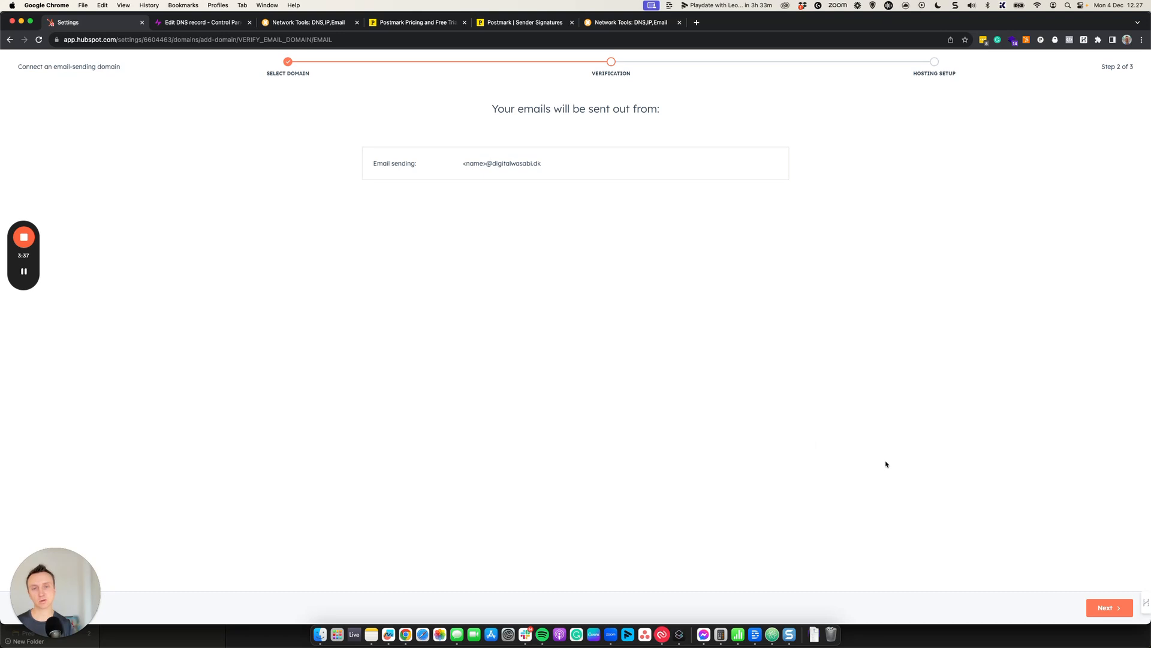
mouse_move(1092, 592)
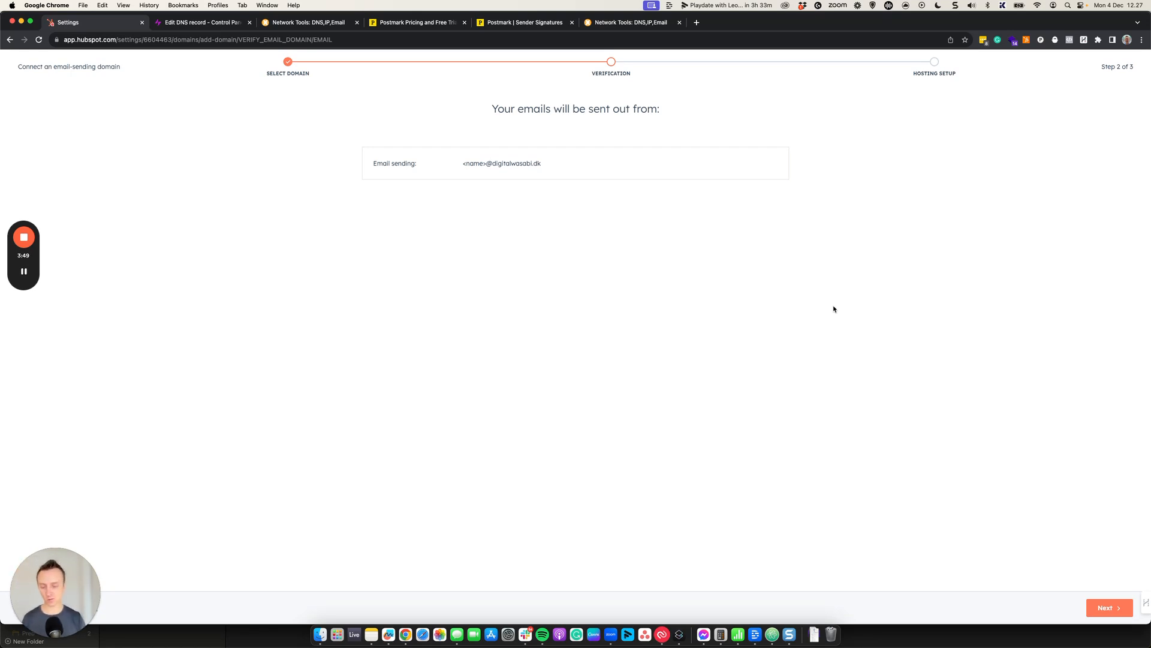
mouse_move(222, 59)
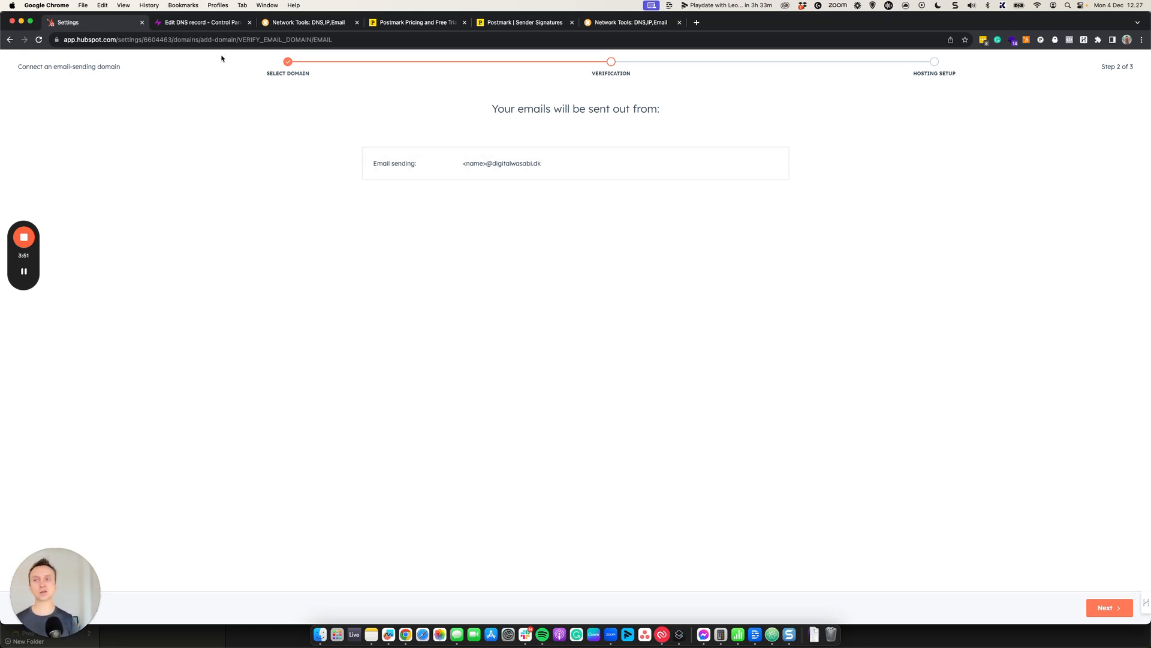
mouse_move(204, 22)
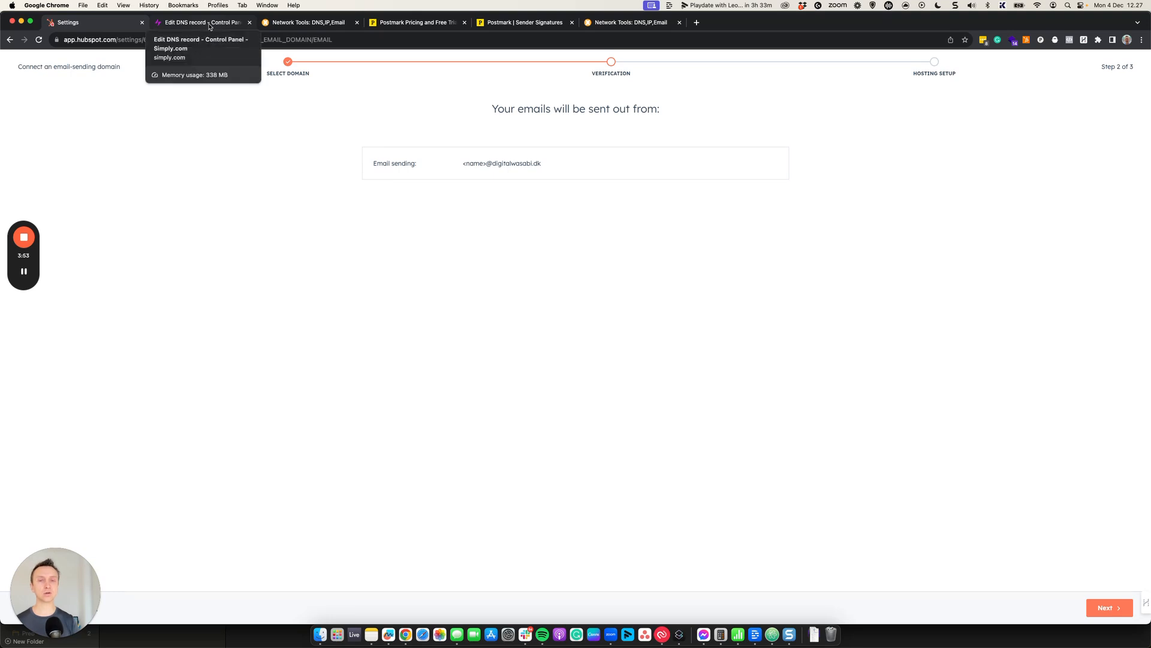
mouse_move(162, 166)
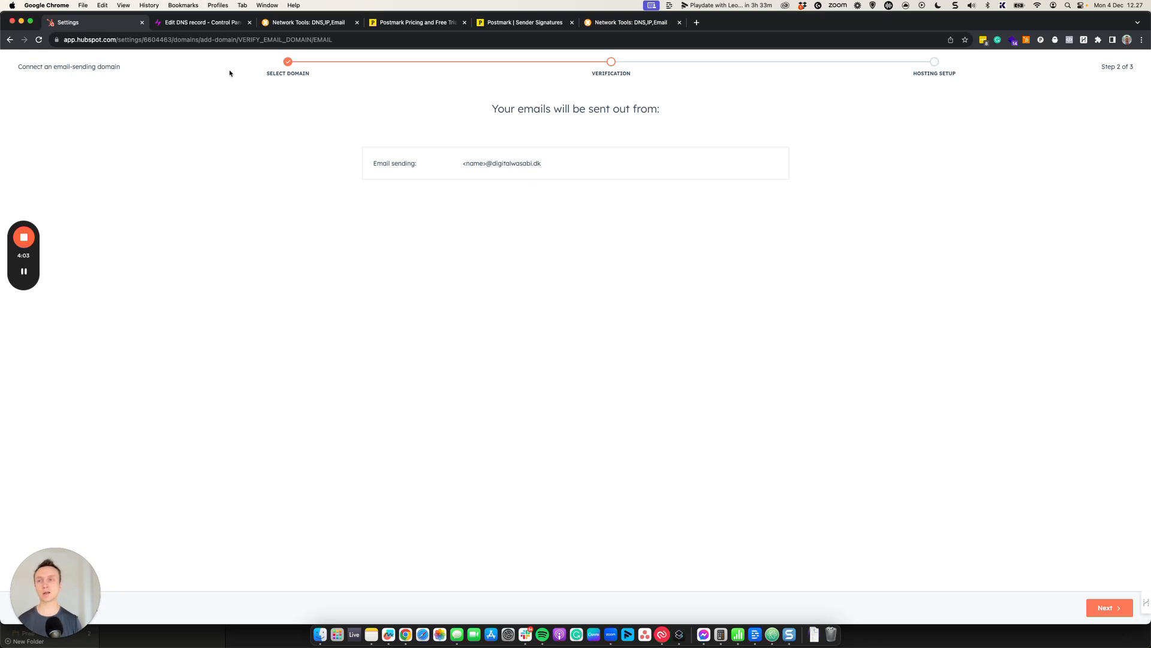
mouse_move(370, 88)
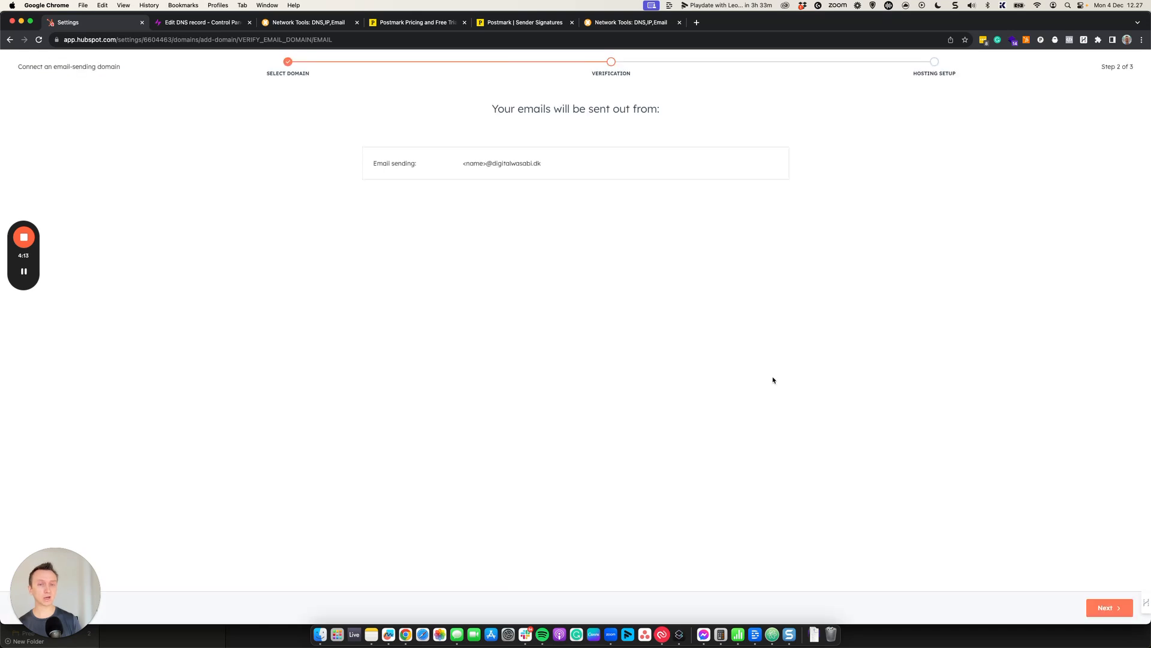
Step: Accept the digitalwasabi.dk sending address and complete the domain connection
left_click(1109, 607)
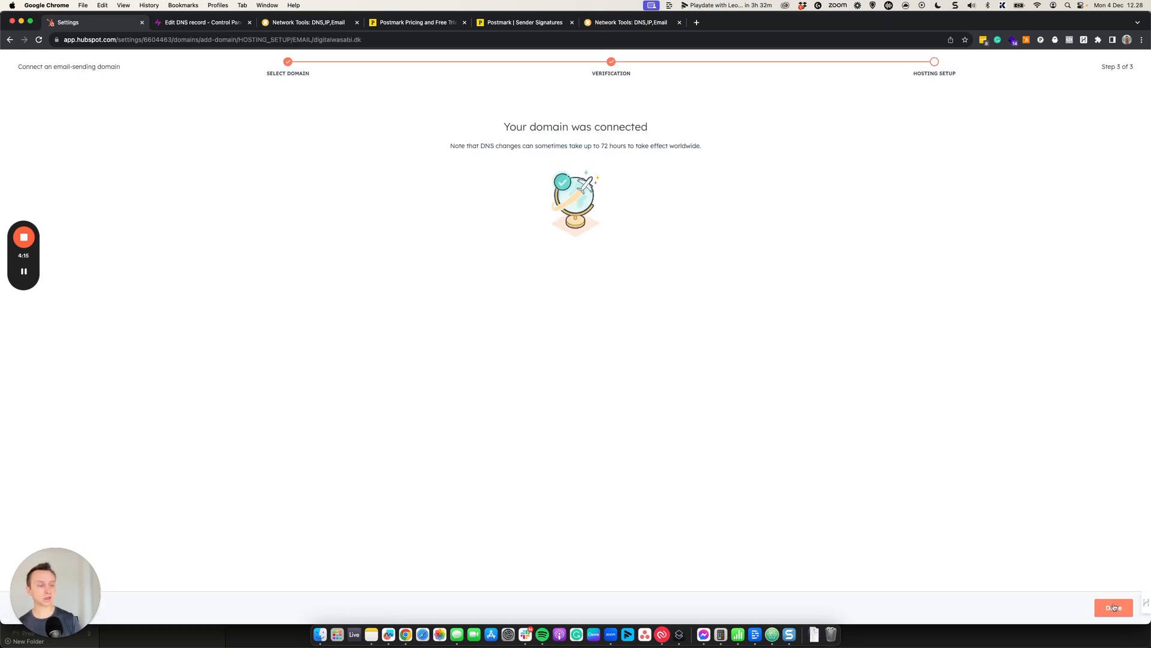
left_click(1114, 607)
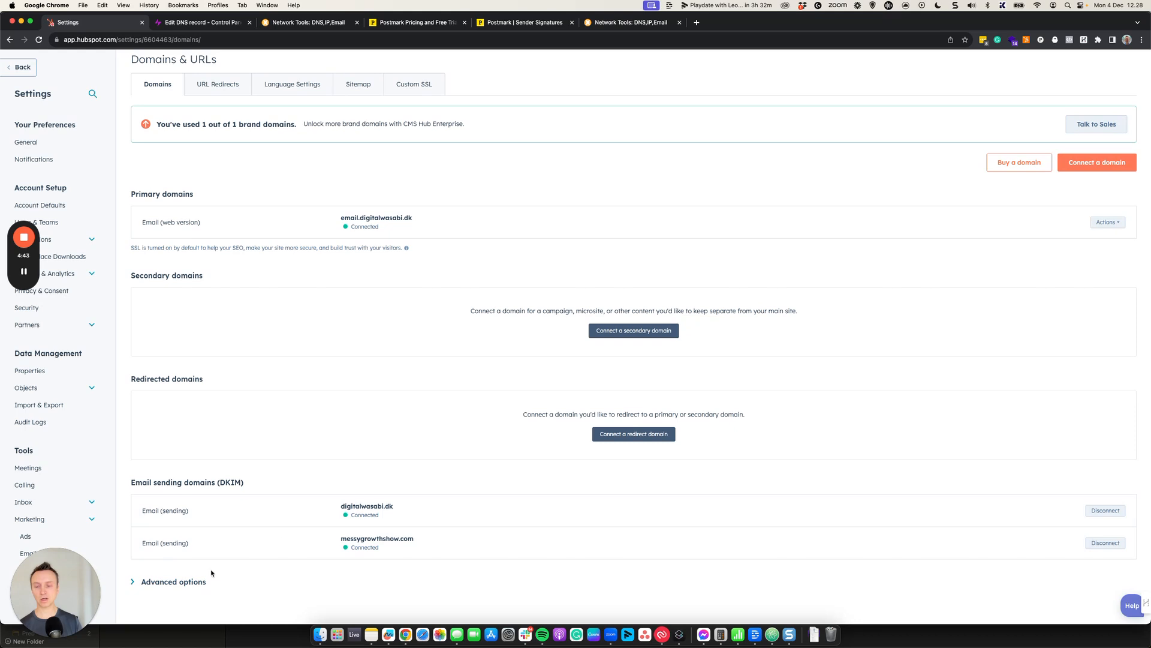
mouse_move(795, 224)
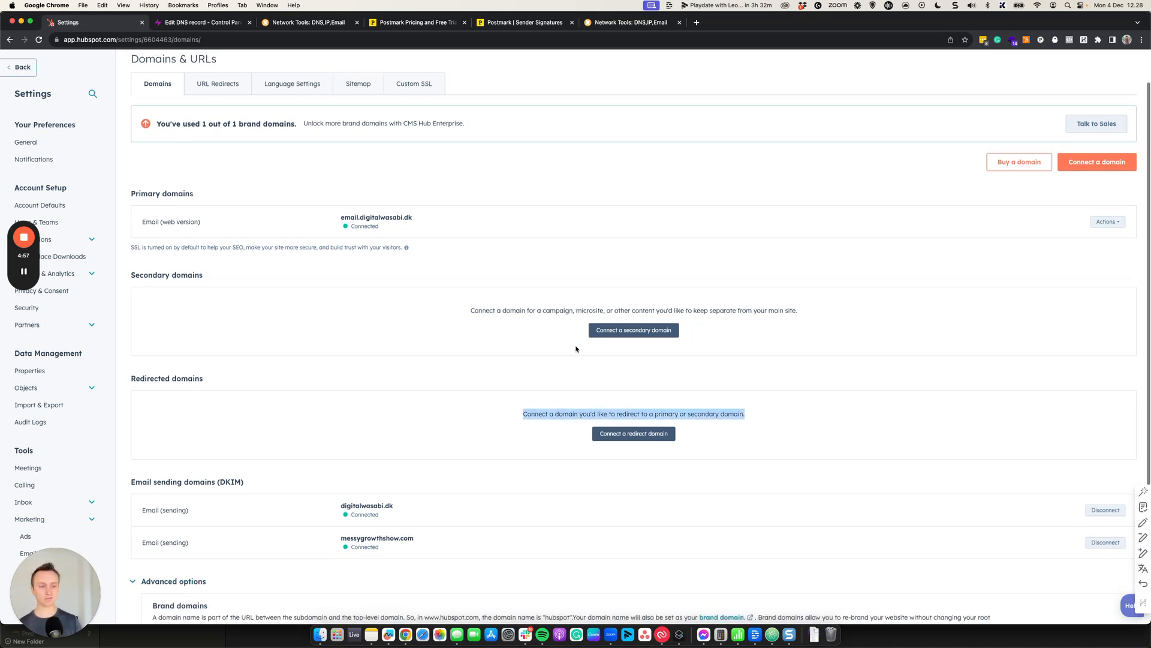
Step: Copy HubSpot's SPF record value from the advanced domain options
scroll("down", 3)
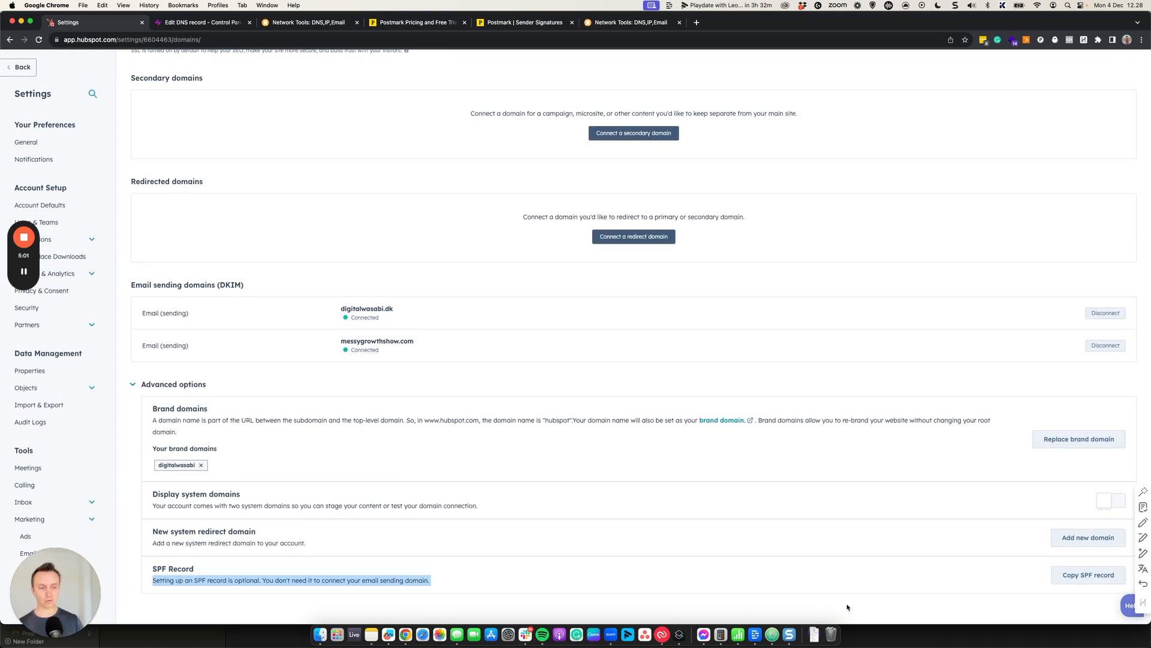
left_click(1089, 574)
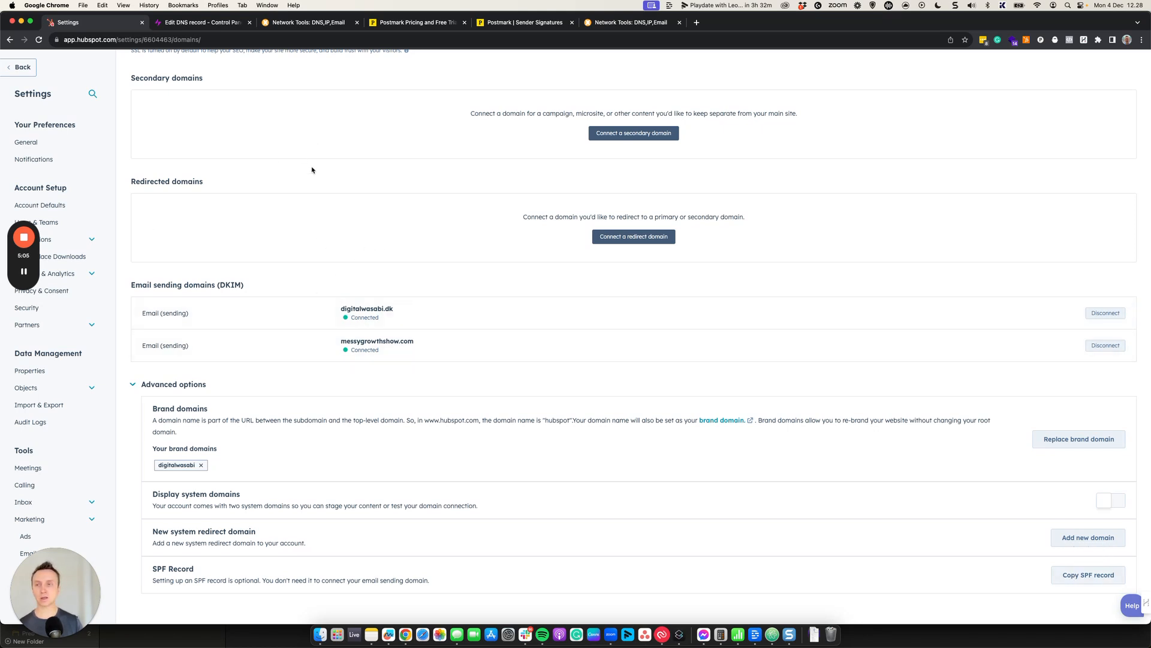
mouse_move(772, 634)
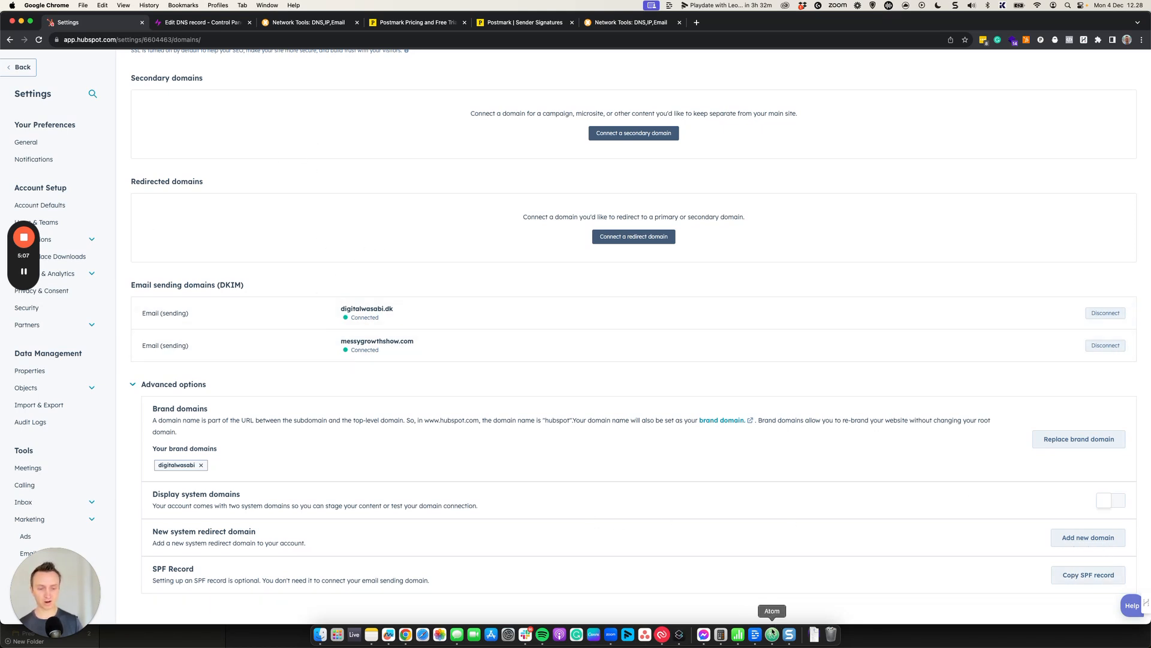
Step: Bring up Atom to draft the combined Google and HubSpot SPF line
left_click(772, 634)
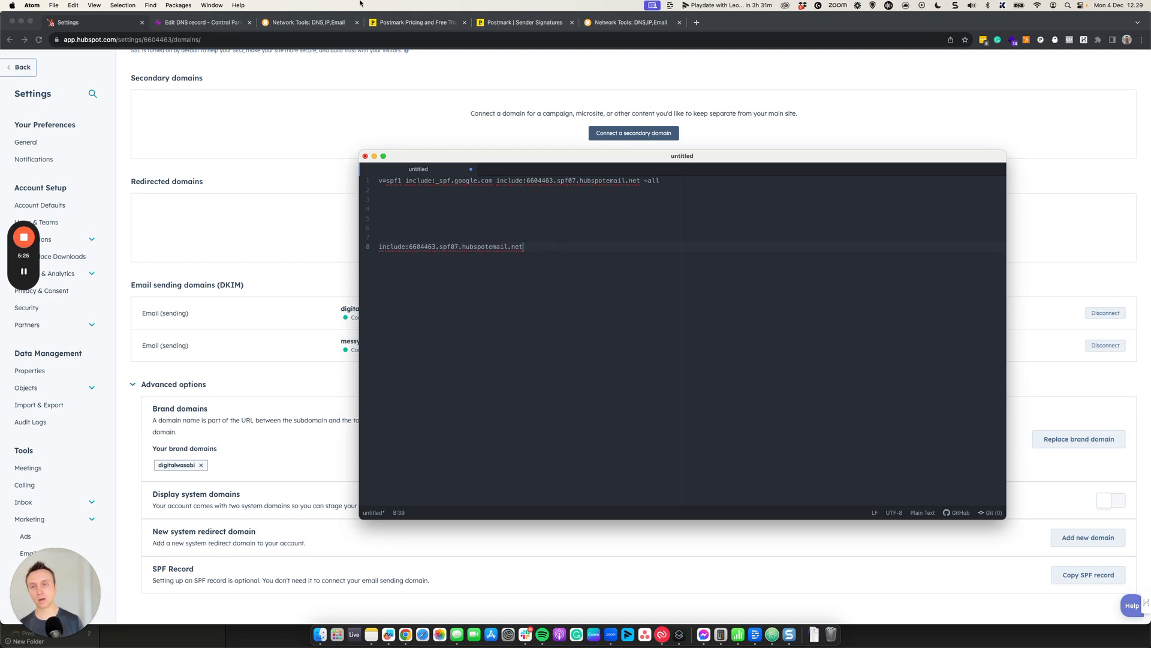
Step: Insert include:6604463.spf07.hubspotemail.net before ~all in Simply.com's SPF TXT record
left_click(200, 23)
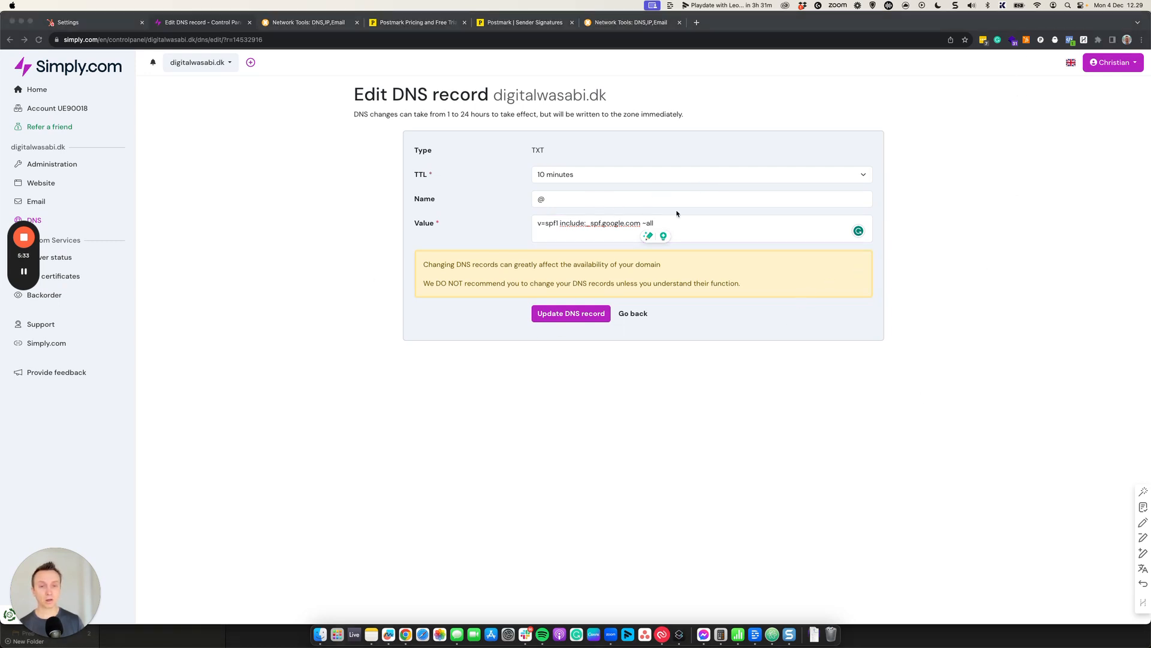
triple_click(595, 223)
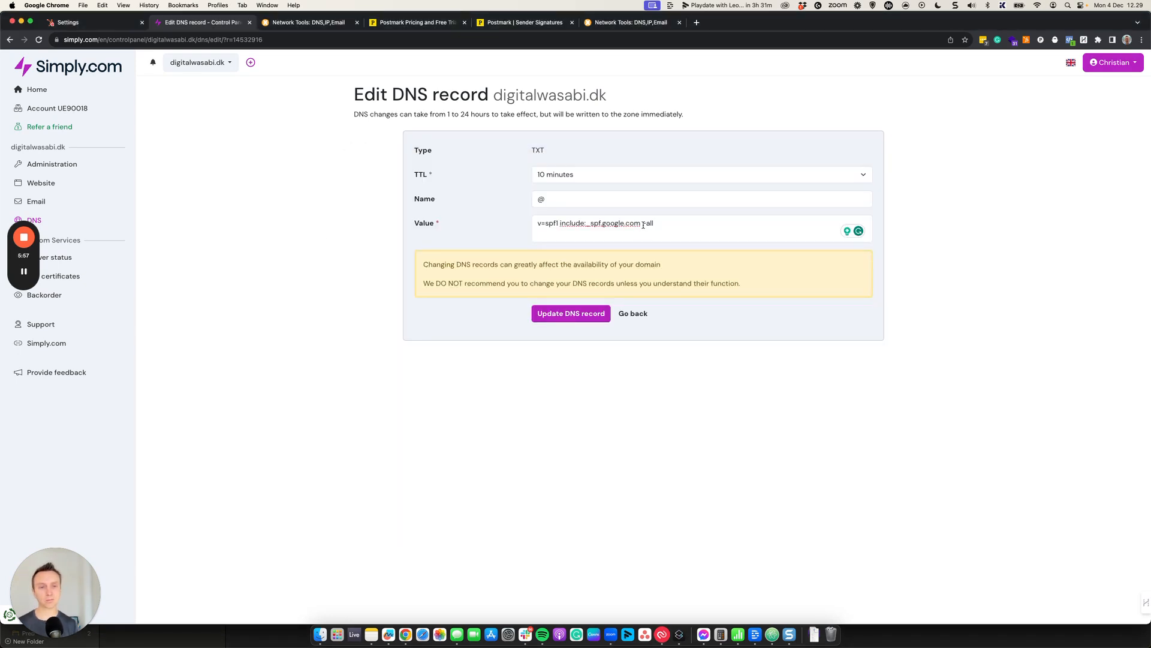
left_click(646, 229)
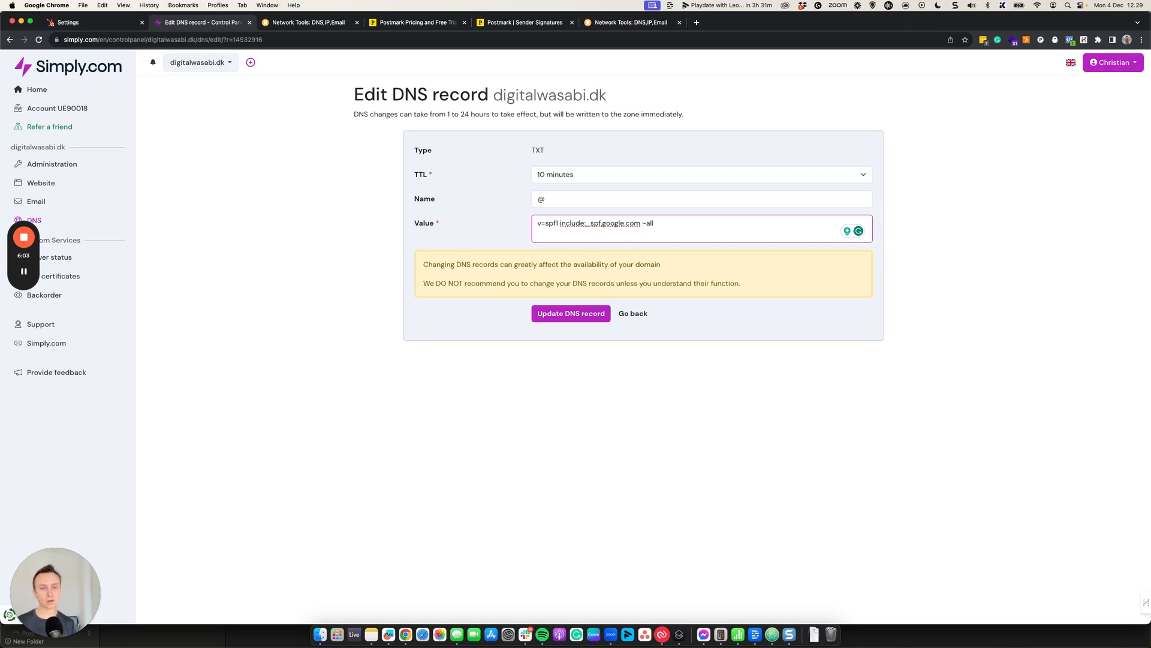
type("include:6604463.spf07.hubspotemail.net")
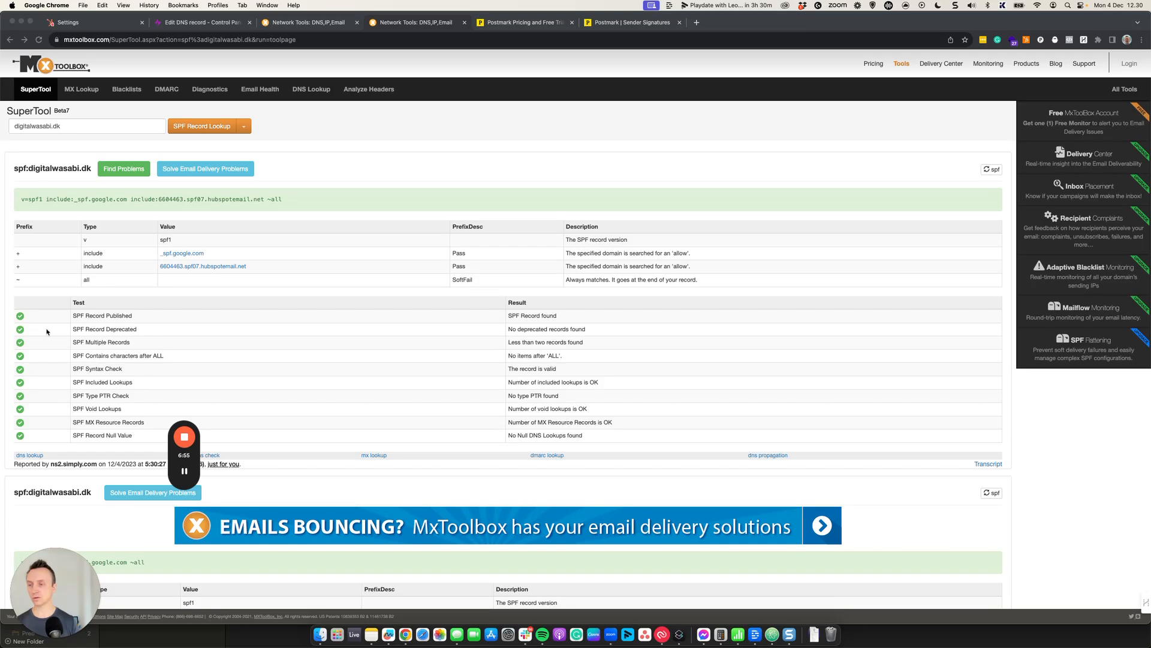
mouse_move(260, 218)
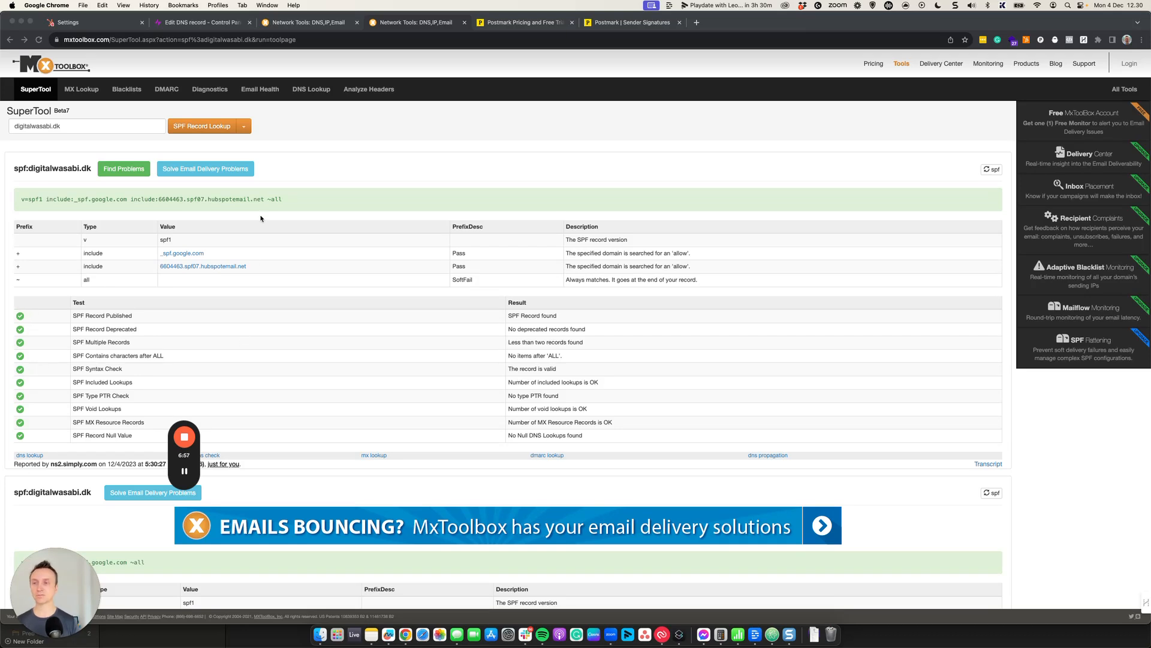
mouse_move(636, 546)
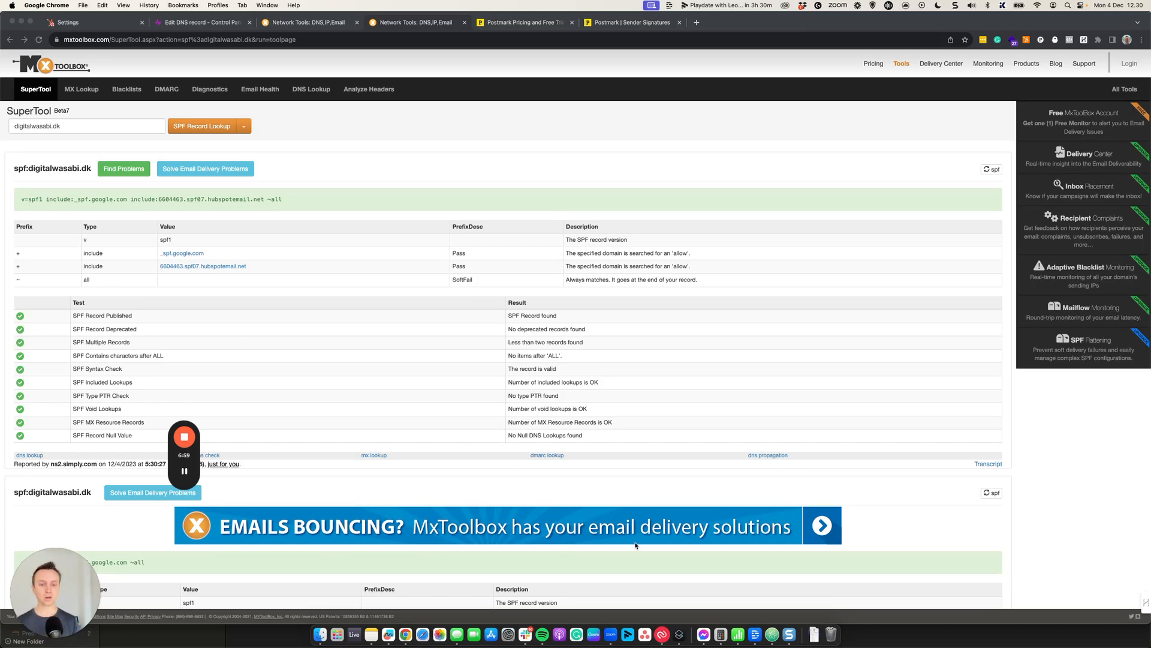
mouse_move(220, 252)
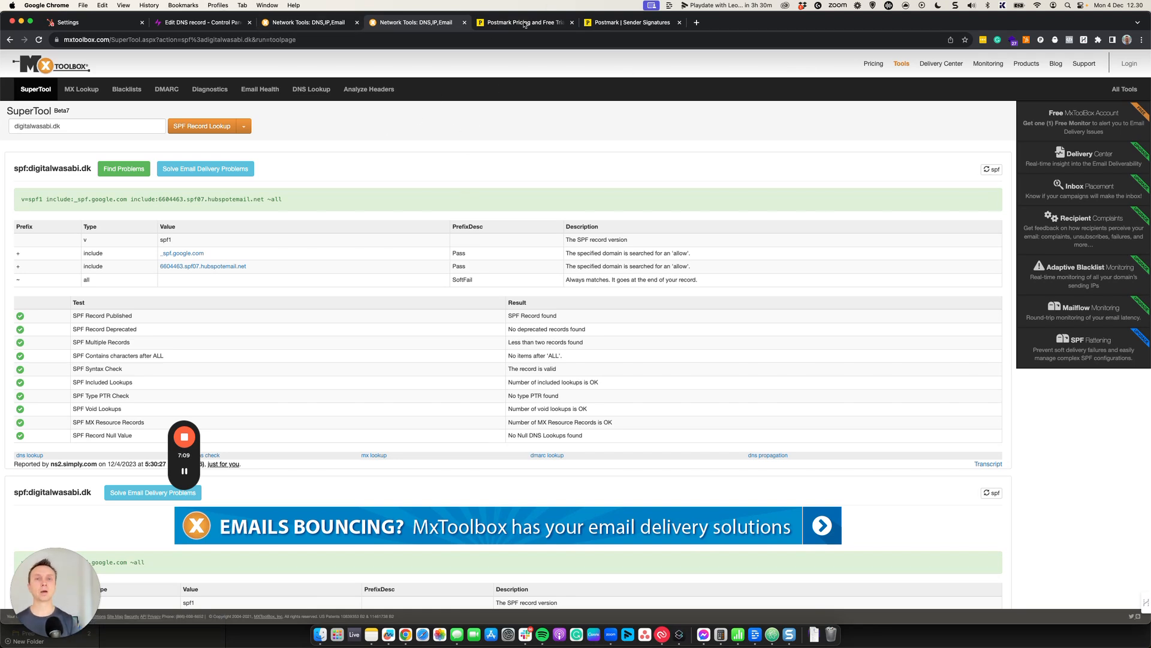
mouse_move(815, 465)
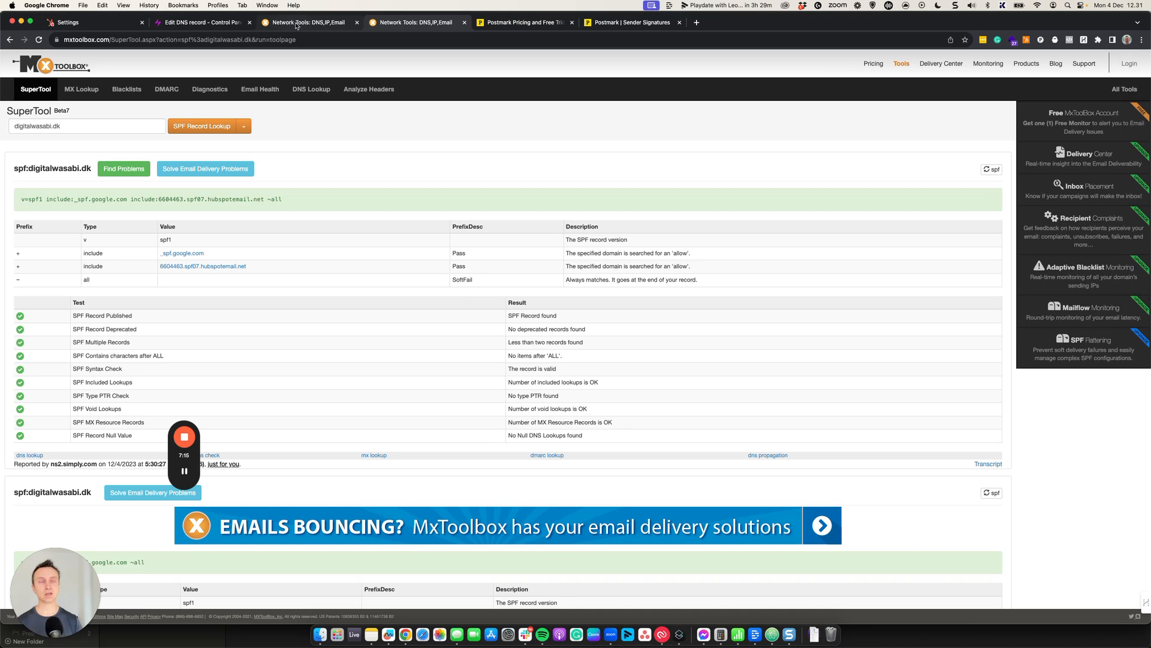
mouse_move(309, 22)
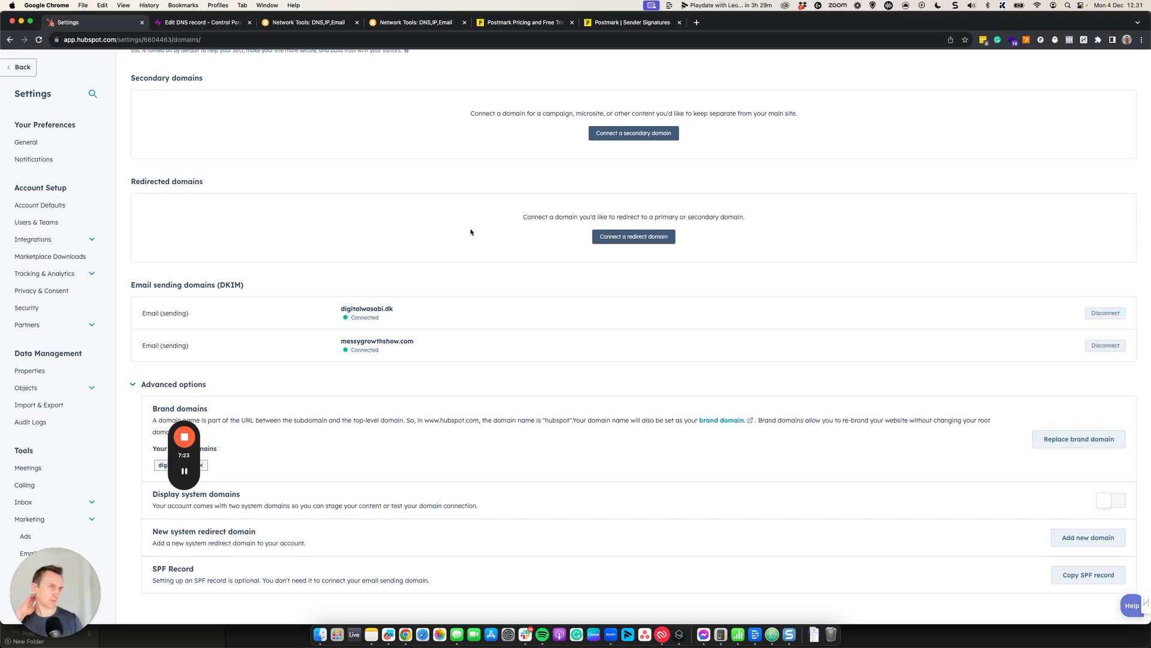
mouse_move(494, 245)
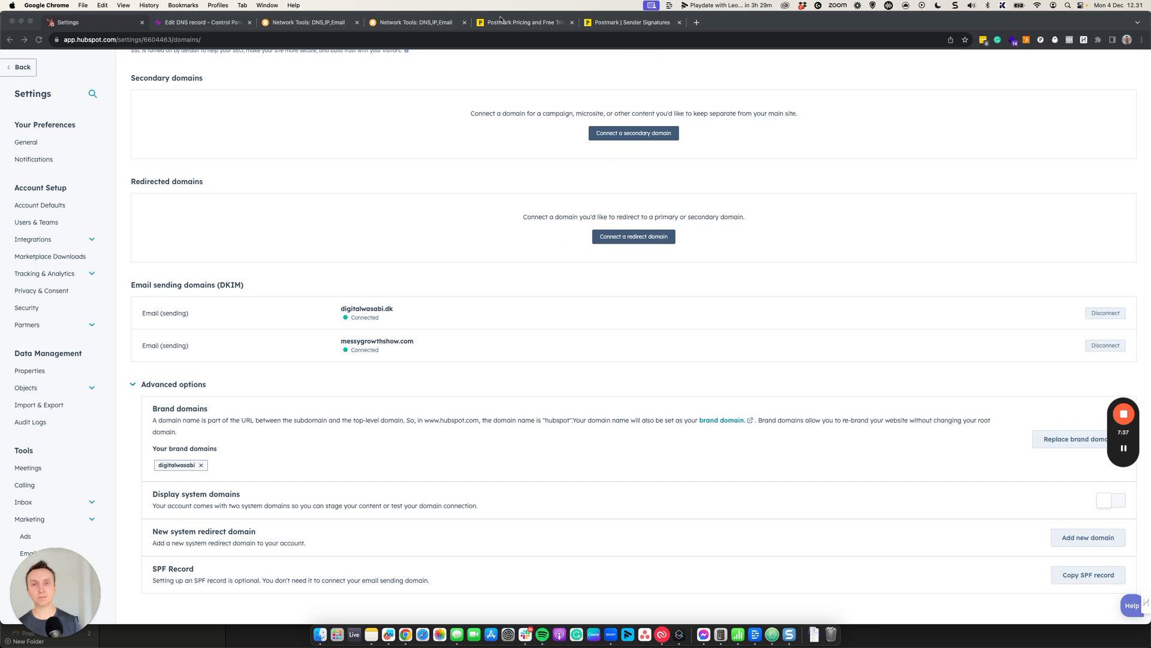
Step: Switch to the Postmark pricing page showing the free developer tier
left_click(524, 22)
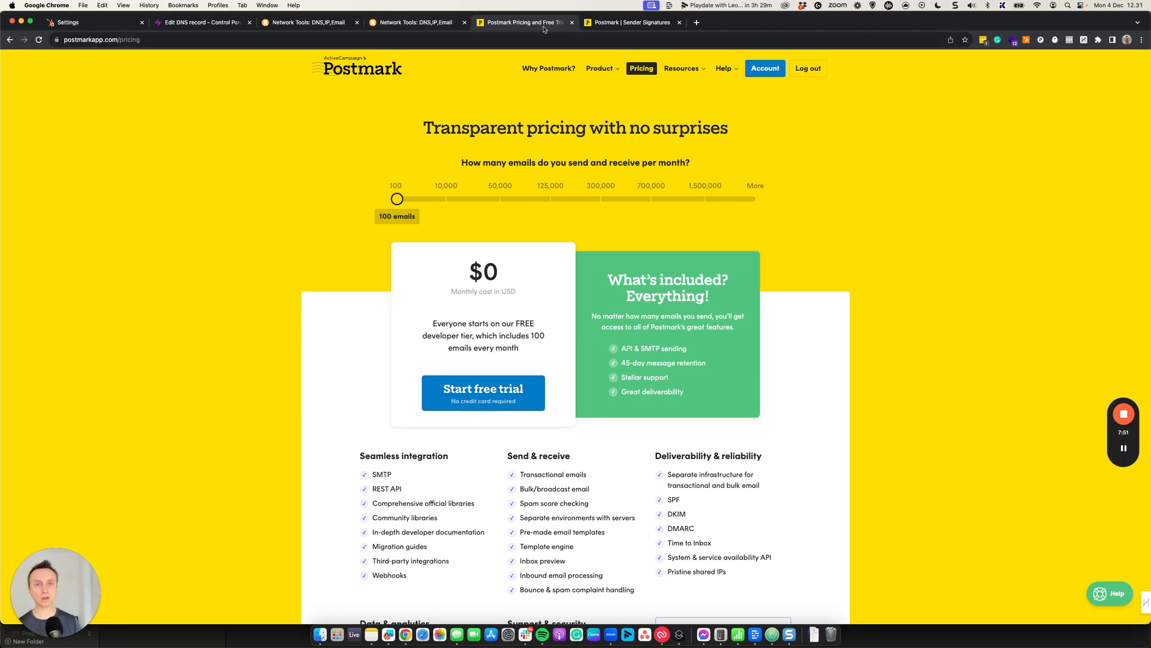
left_click(630, 22)
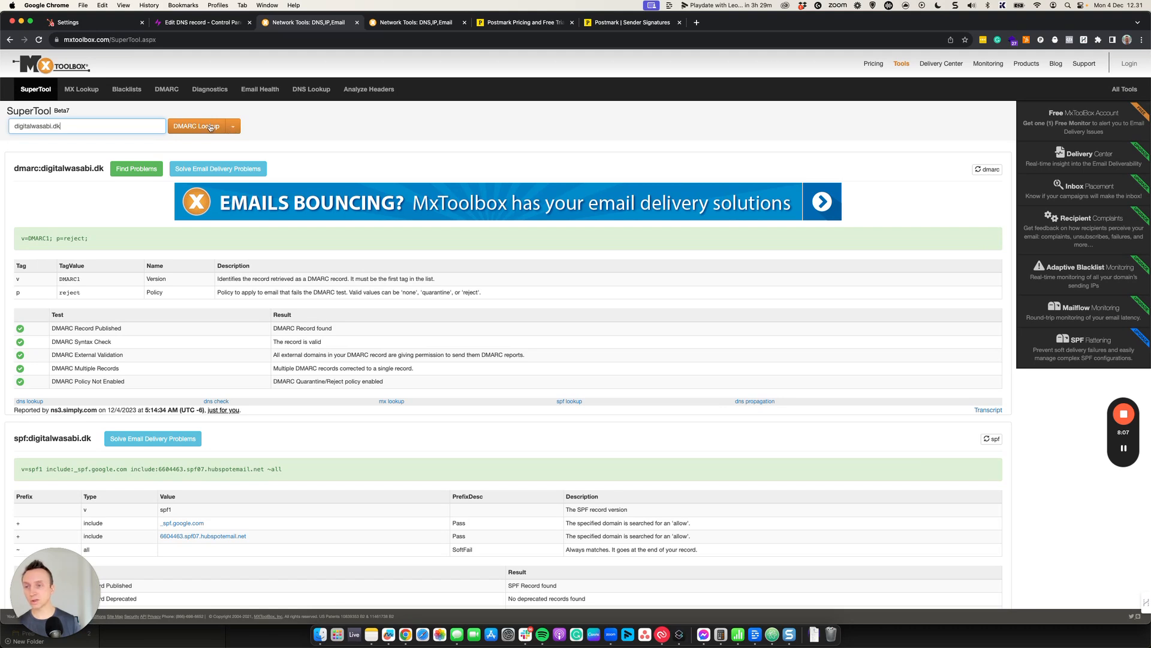
Step: Rerun the MxToolbox DMARC Lookup for digitalwasabi.dk, confirming the passing p=reject policy
left_click(232, 126)
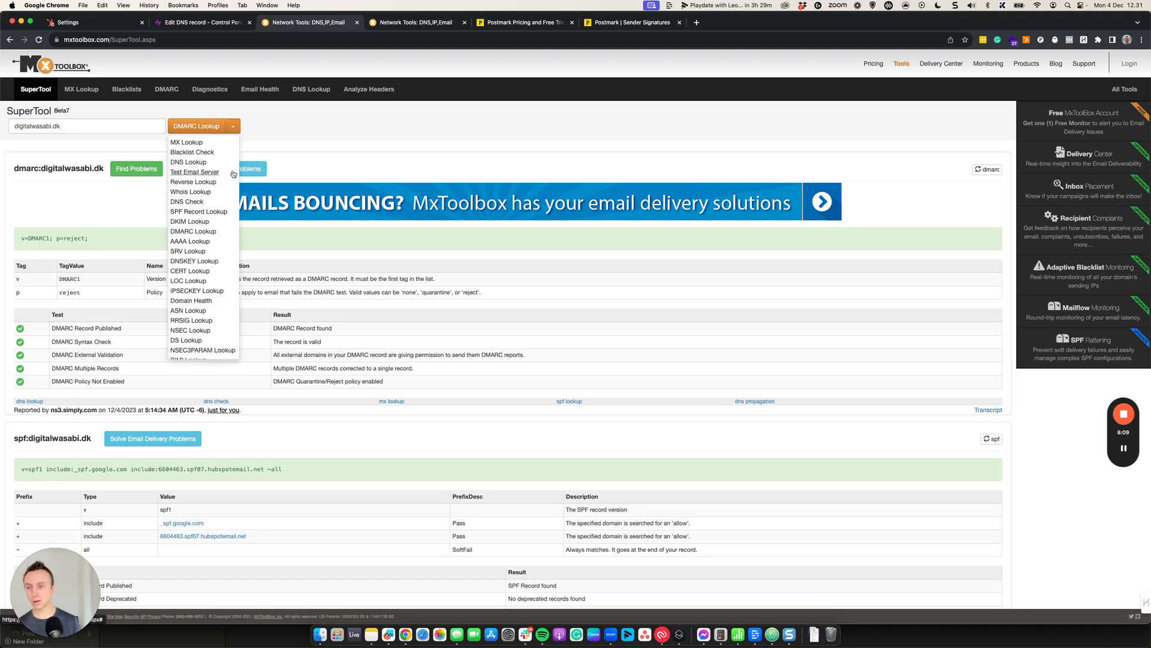
left_click(337, 122)
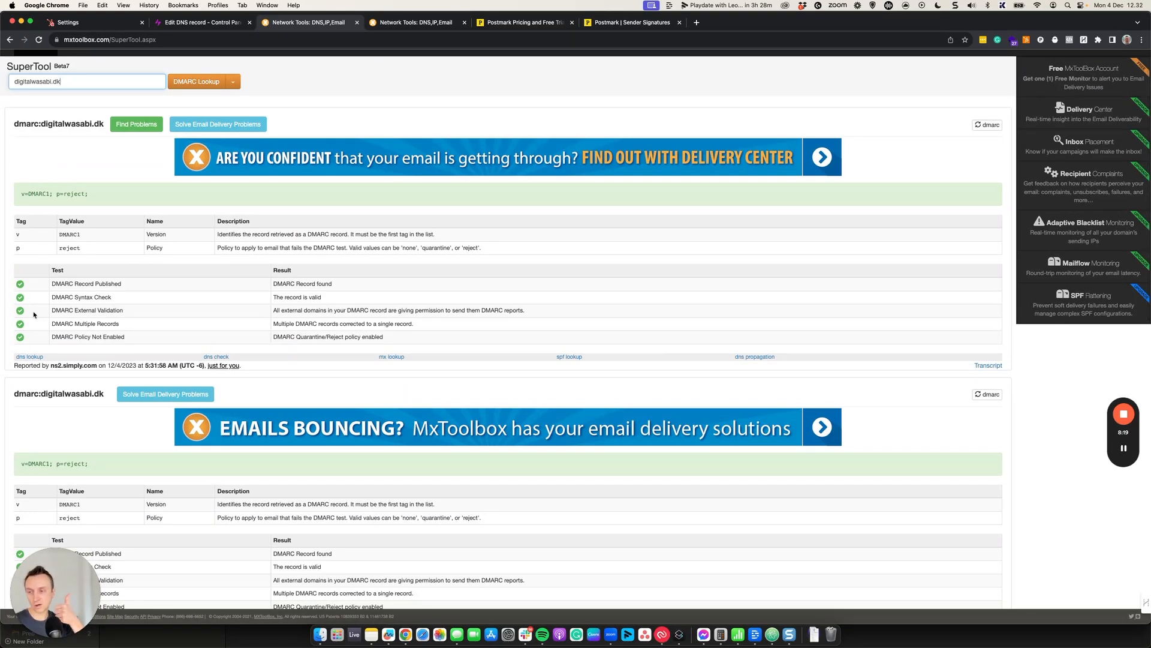
mouse_move(31, 142)
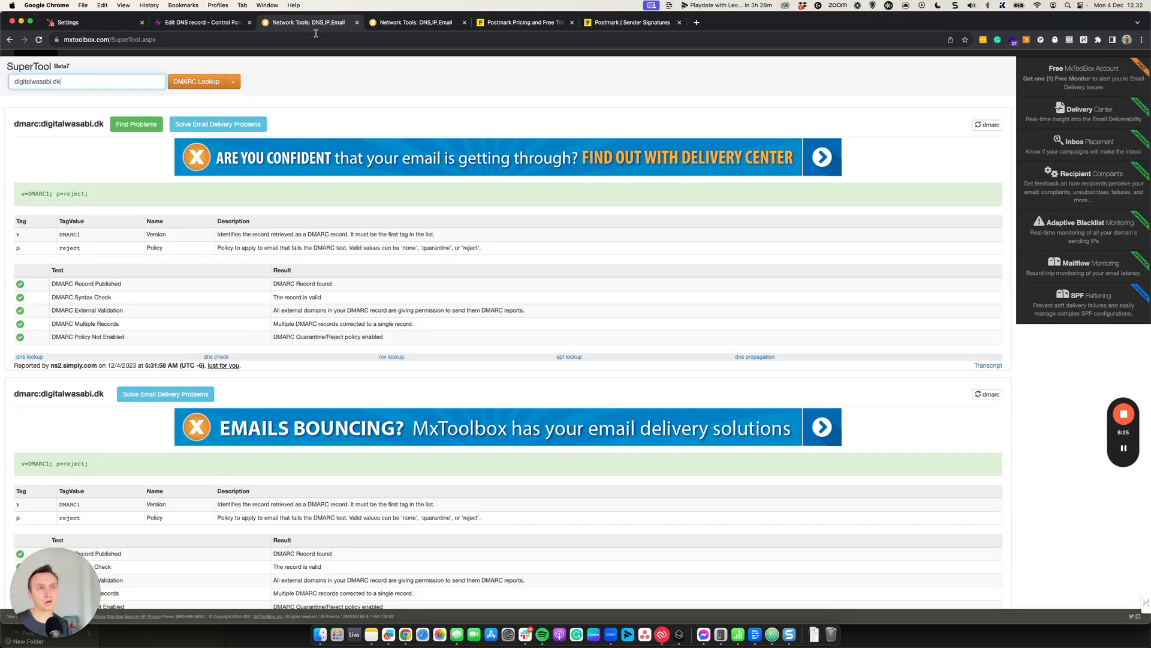
Step: Switch back to HubSpot's domain settings listing digitalwasabi.dk as a connected sending domain
left_click(88, 22)
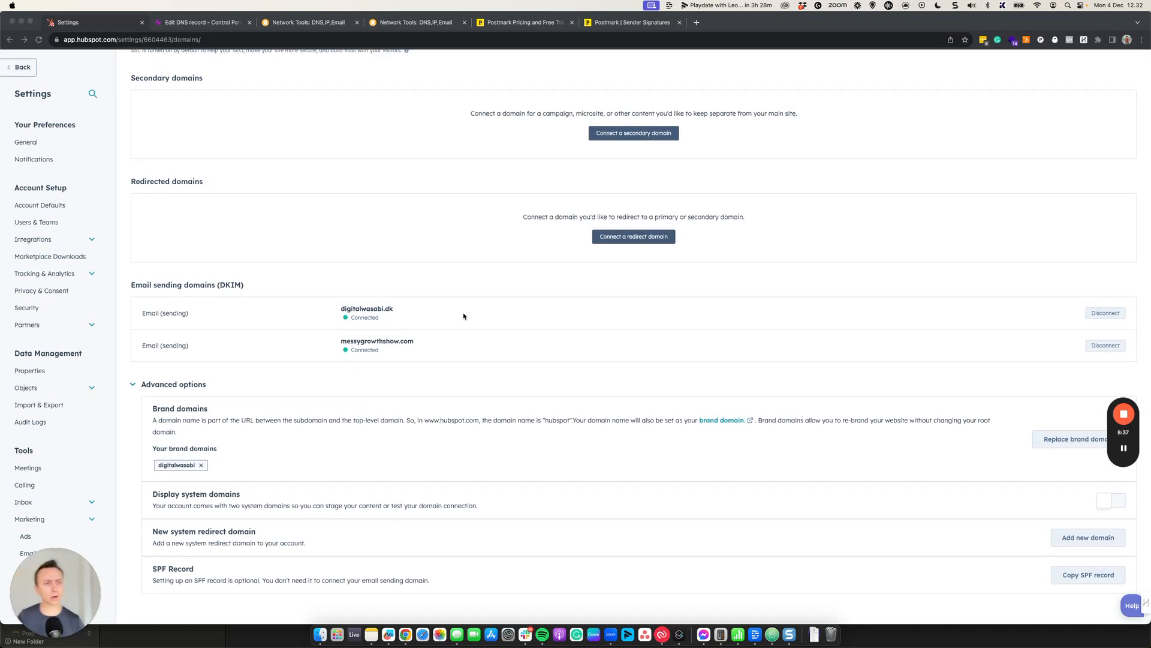
mouse_move(889, 236)
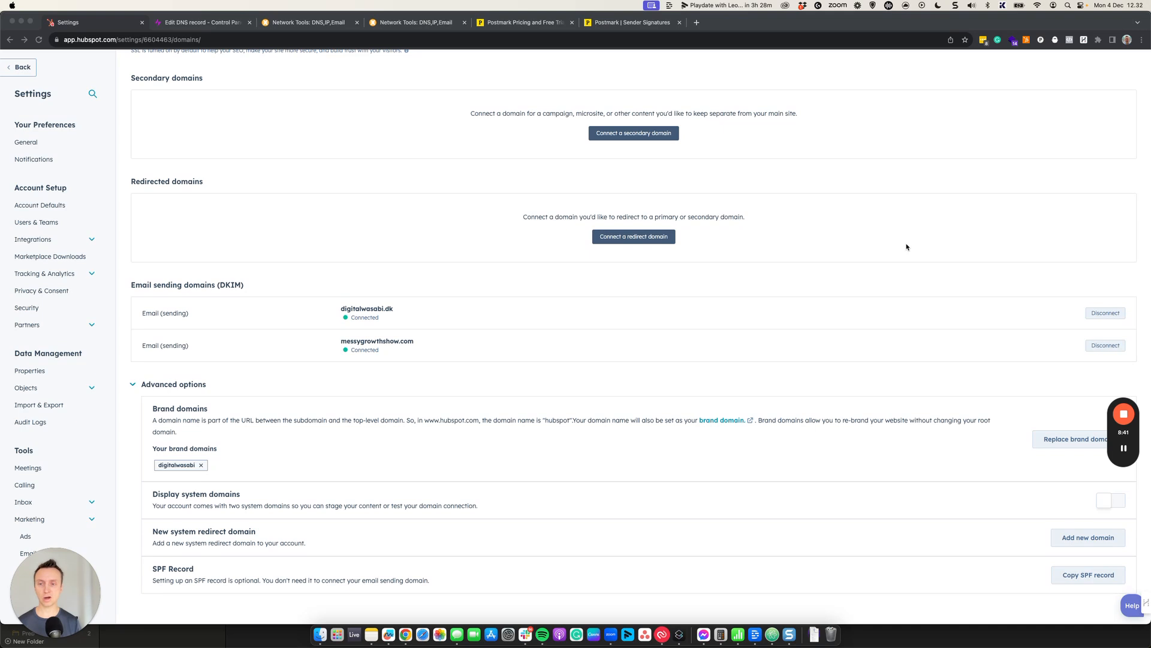
mouse_move(945, 248)
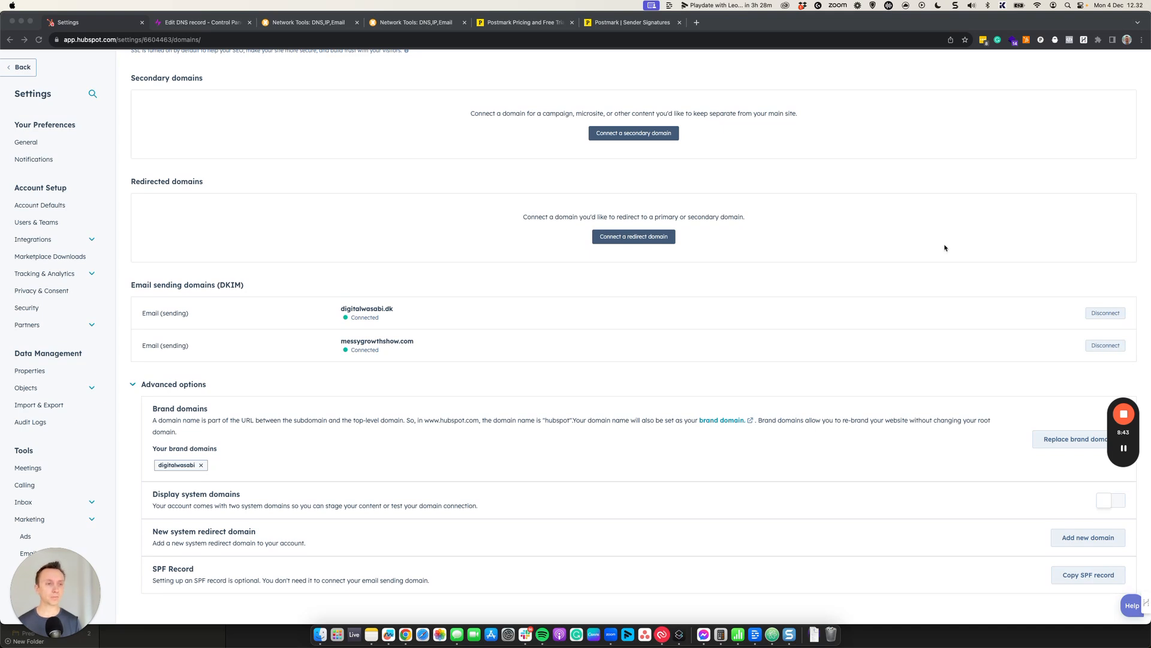
mouse_move(868, 251)
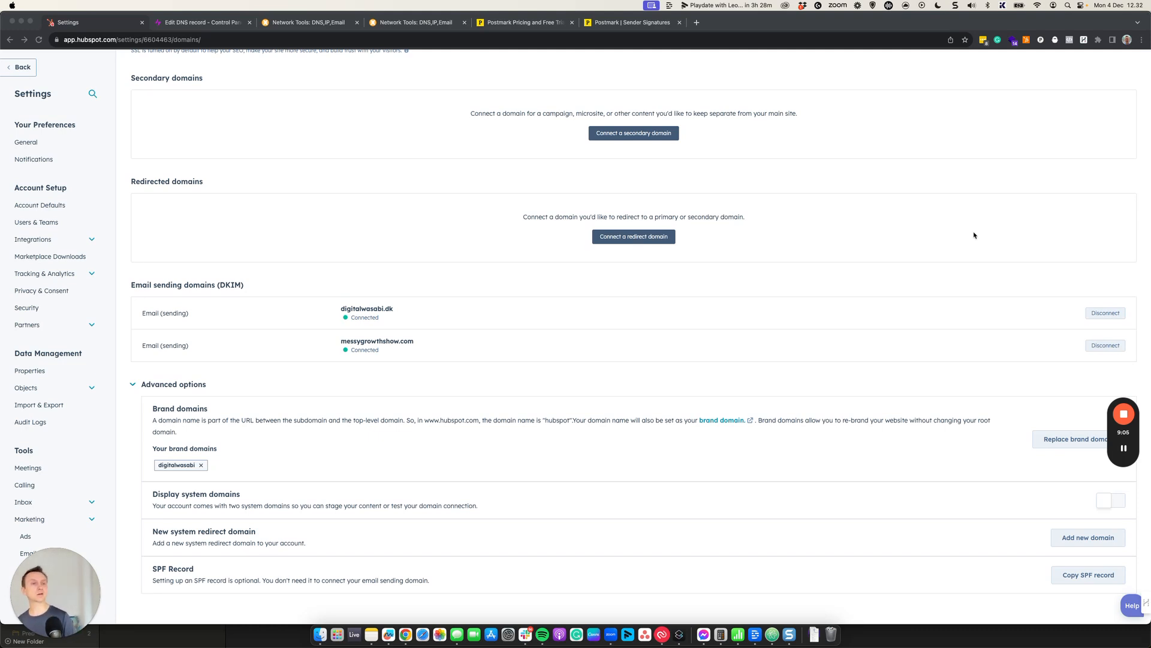
mouse_move(1014, 226)
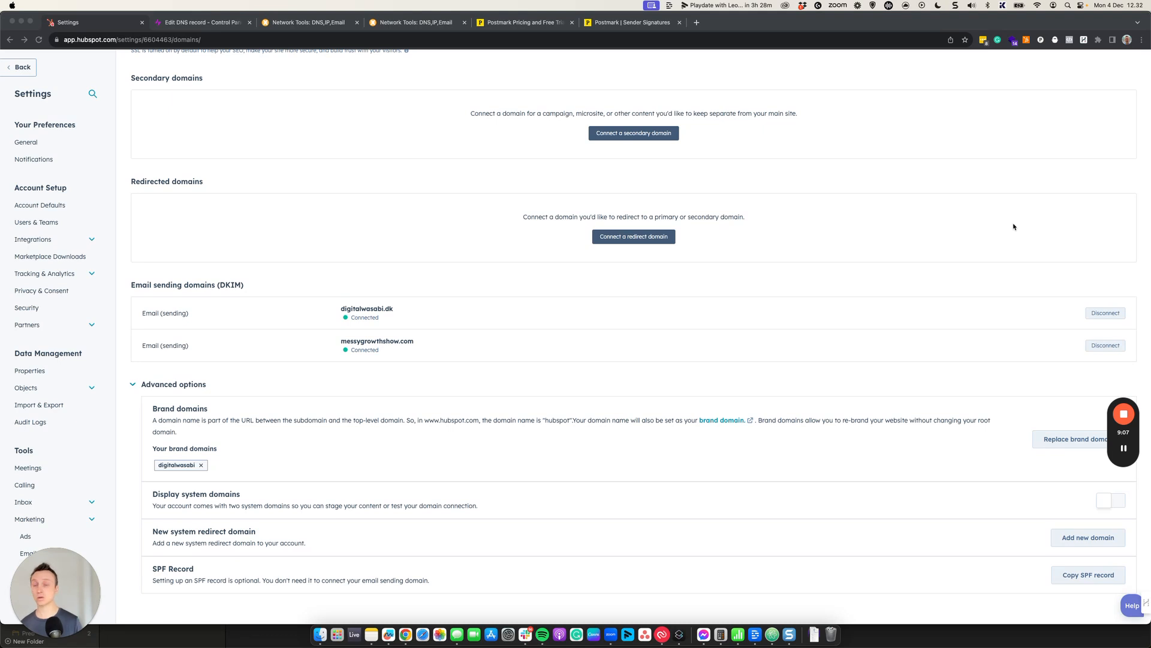
mouse_move(1046, 233)
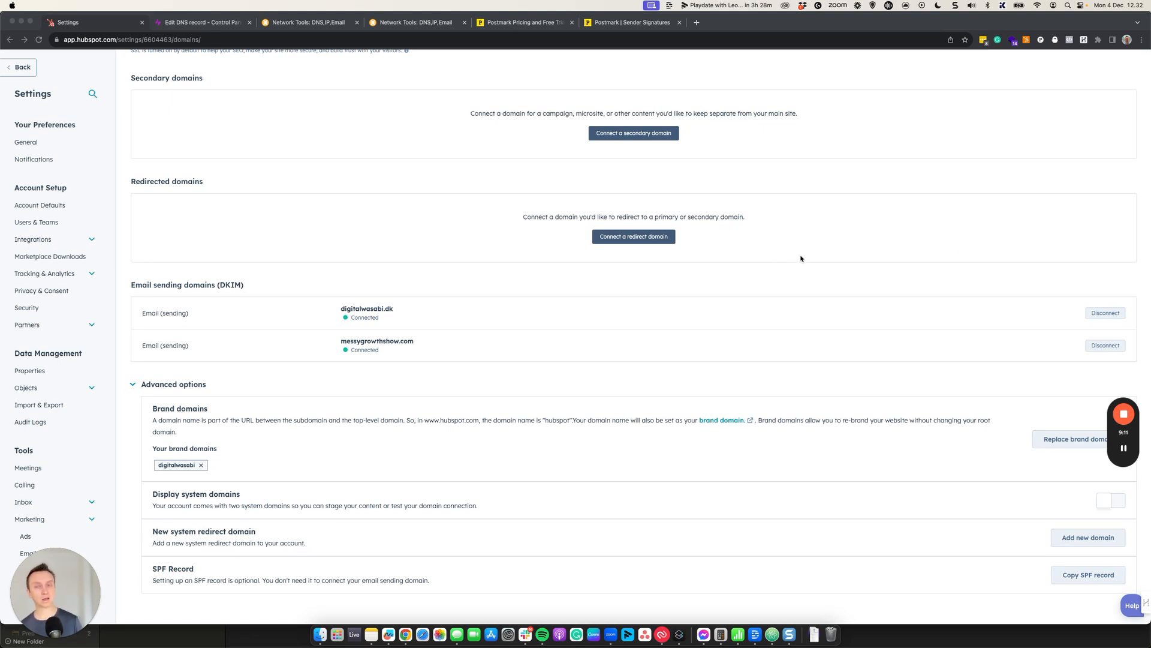
mouse_move(836, 174)
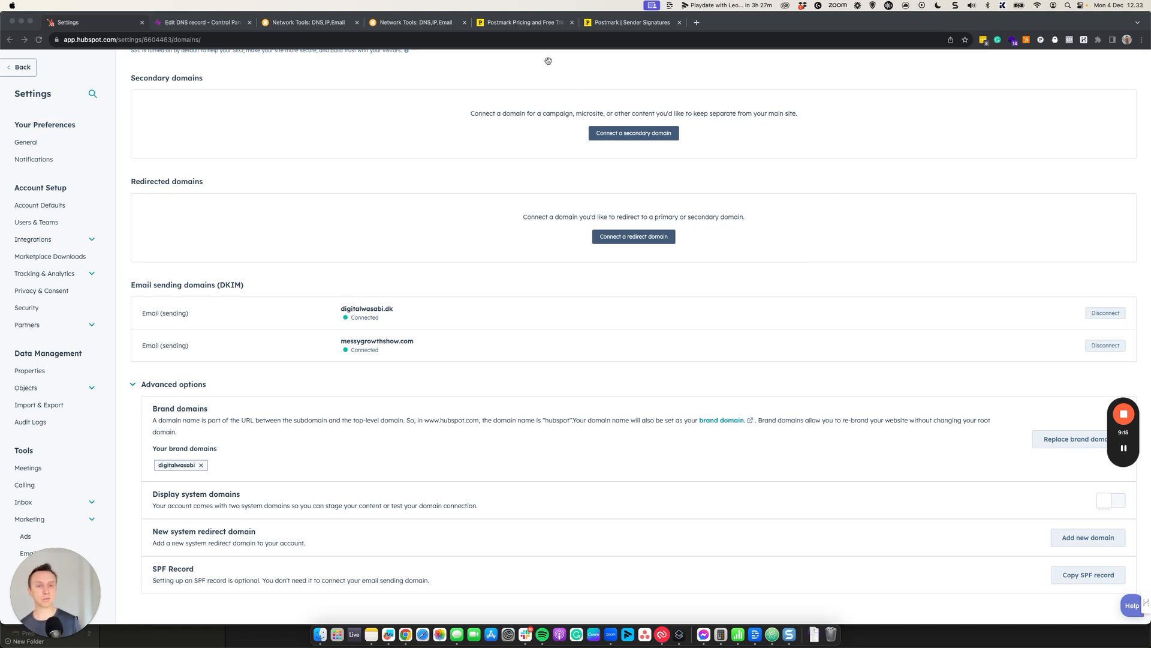
mouse_move(705, 192)
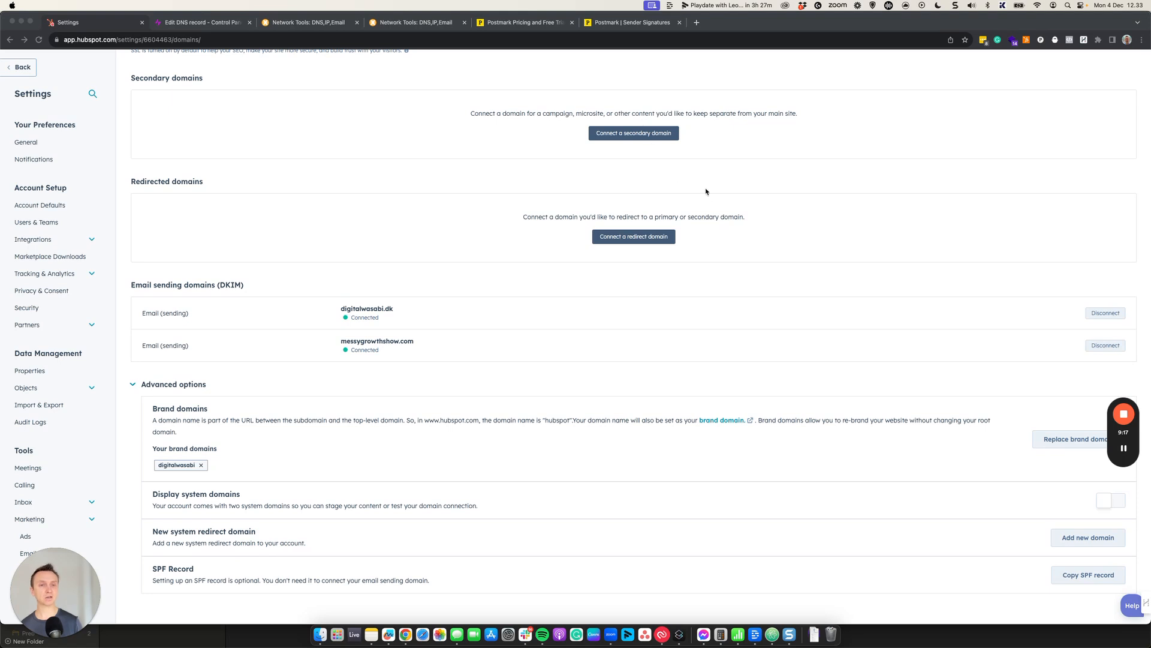
mouse_move(814, 195)
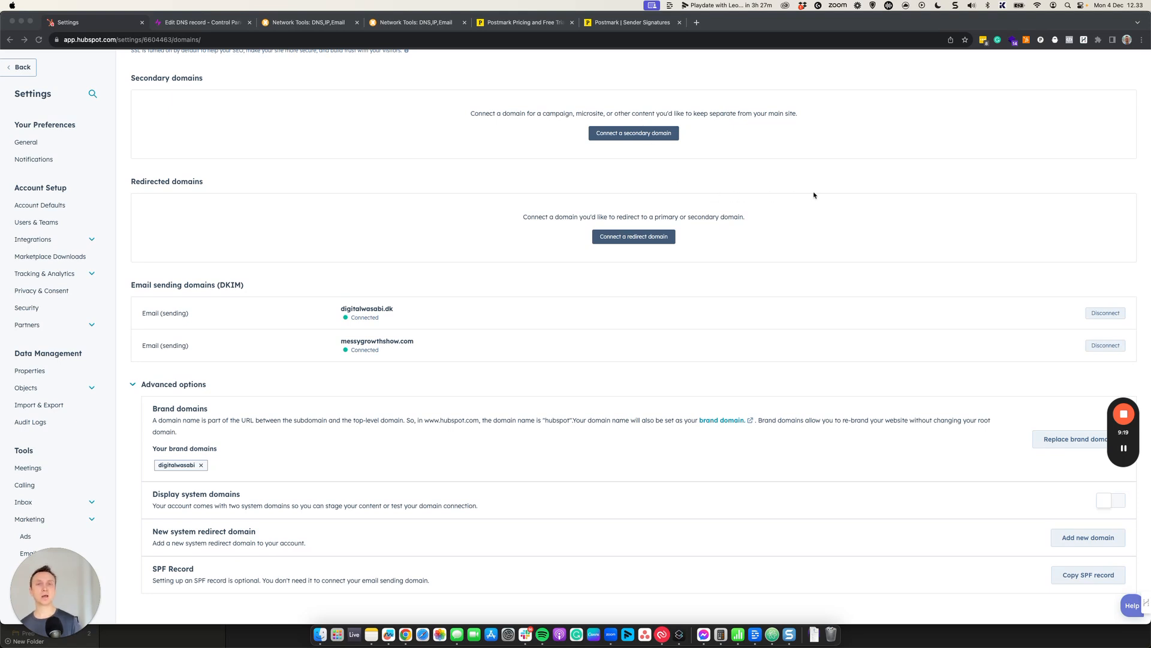
mouse_move(437, 219)
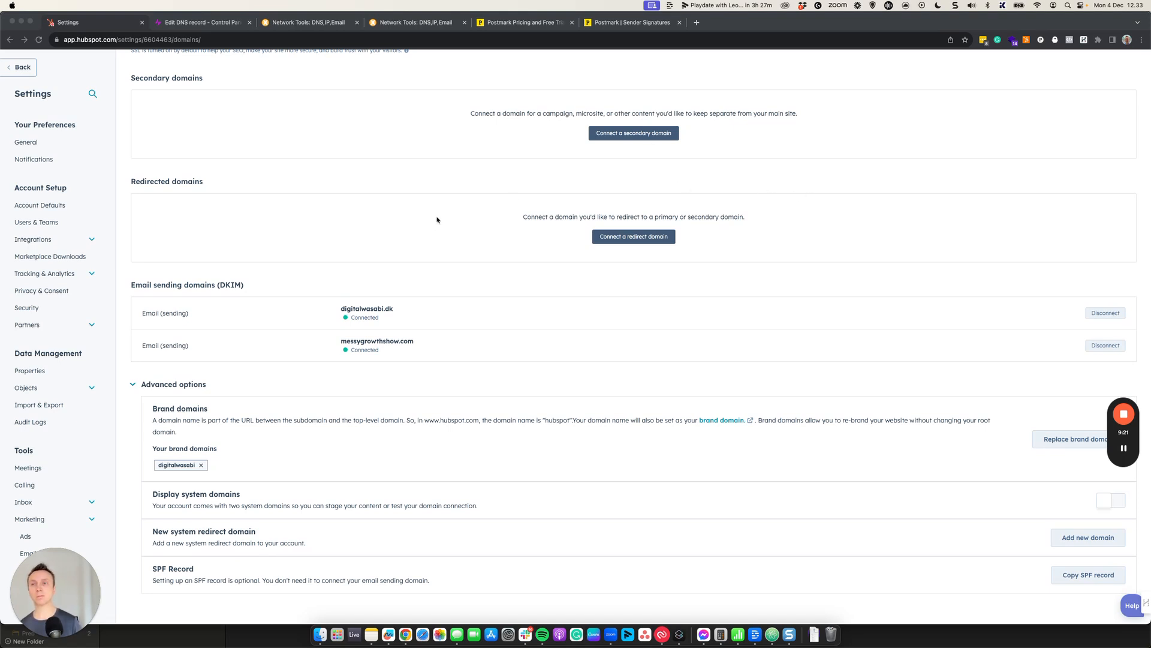
mouse_move(732, 186)
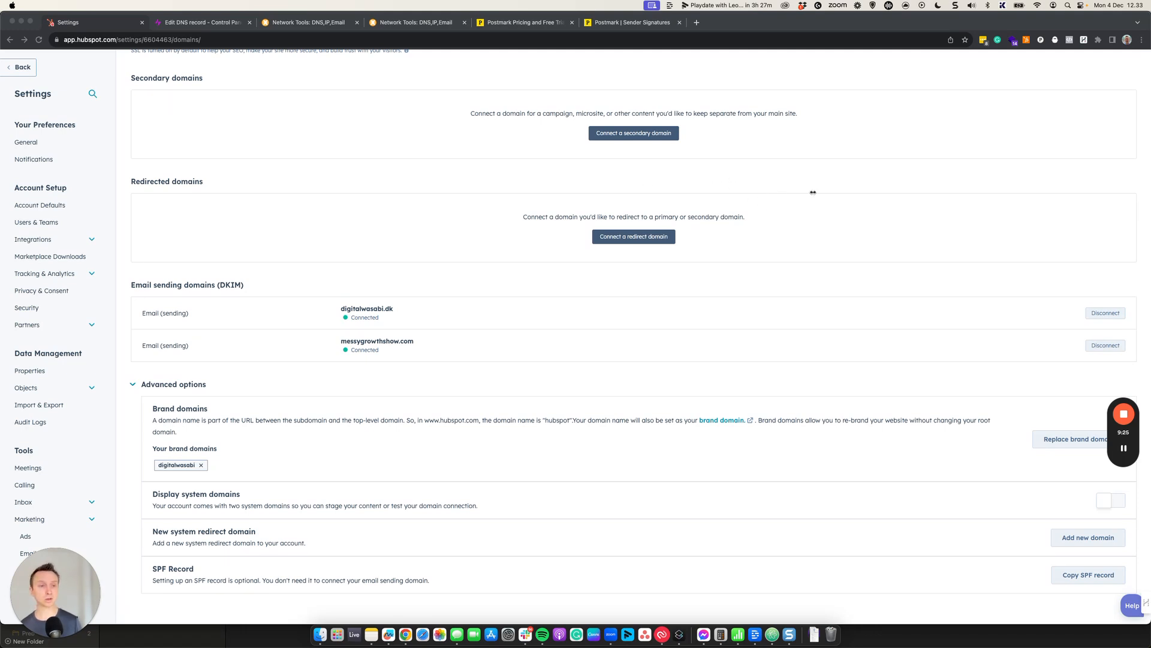
mouse_move(718, 203)
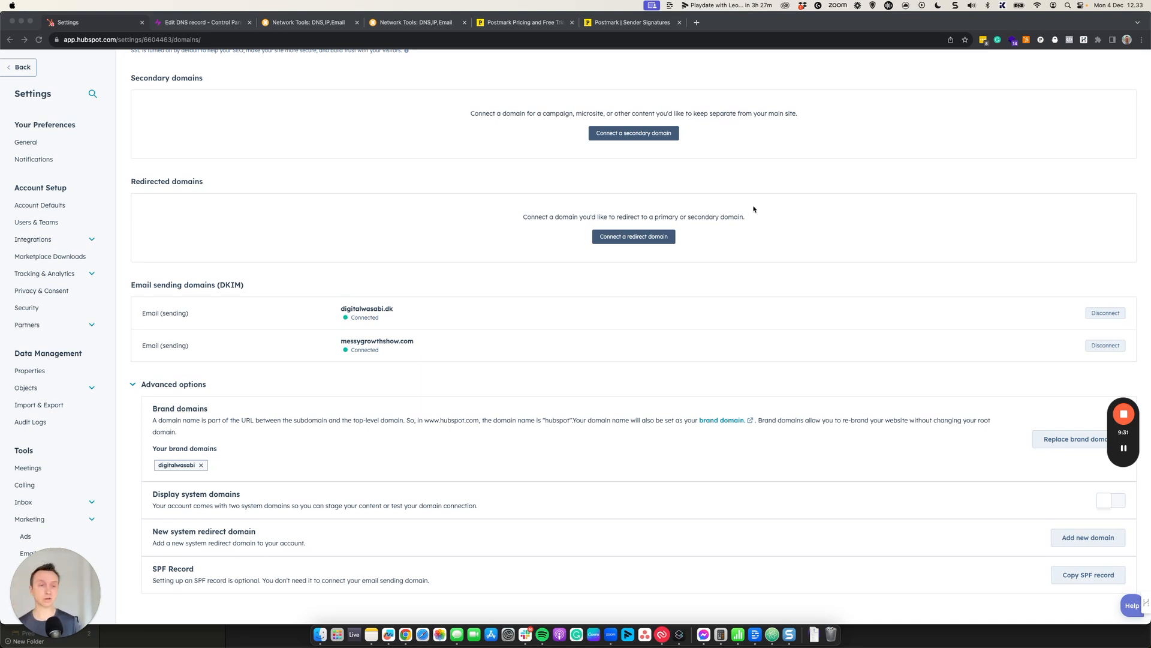
mouse_move(698, 210)
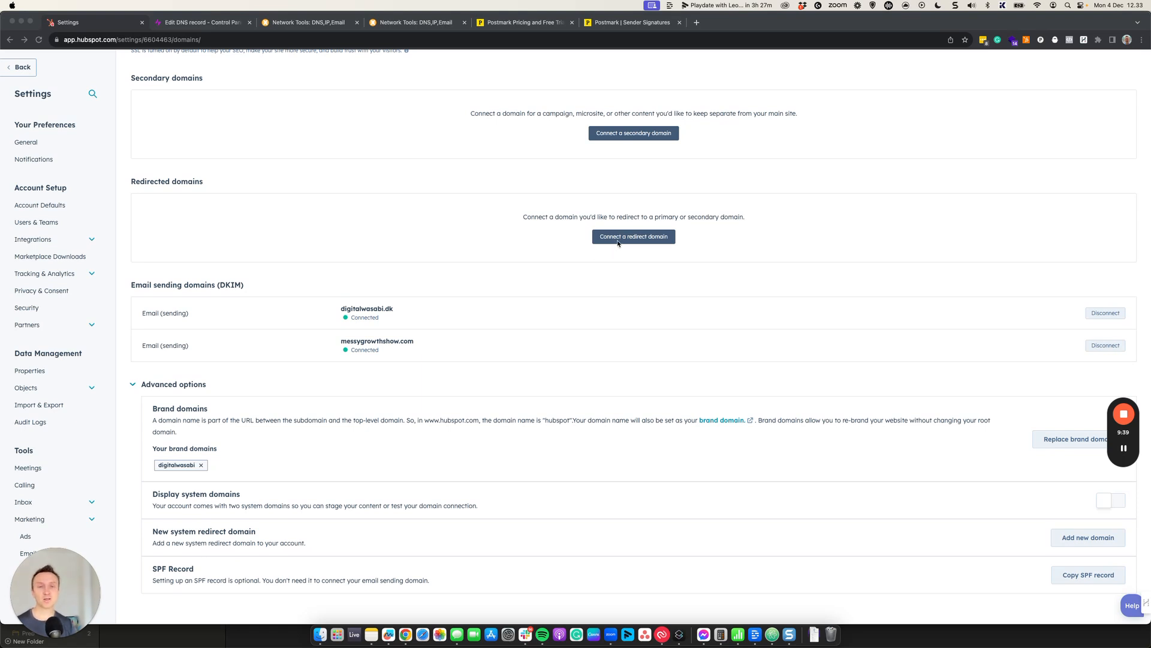
mouse_move(608, 248)
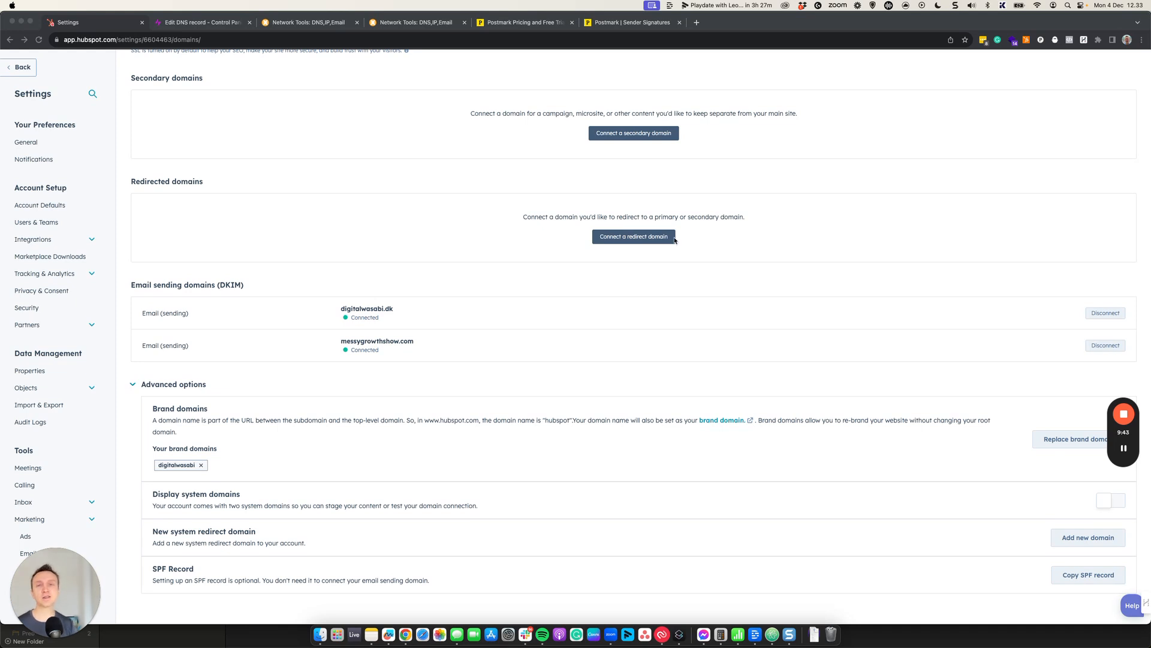
mouse_move(588, 232)
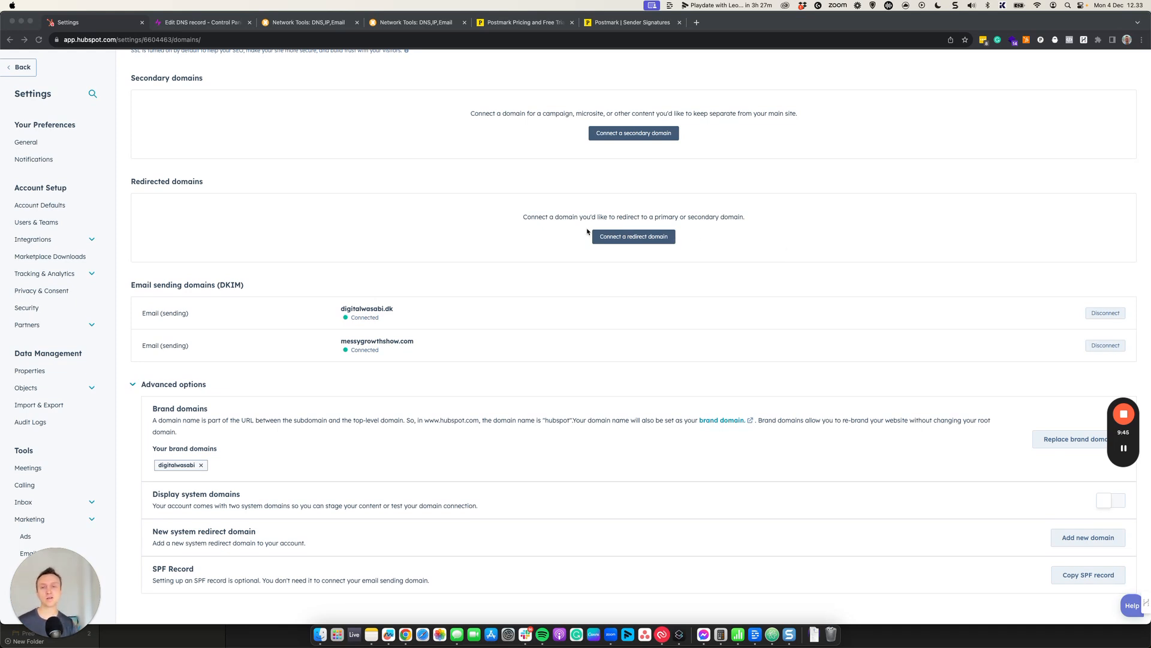